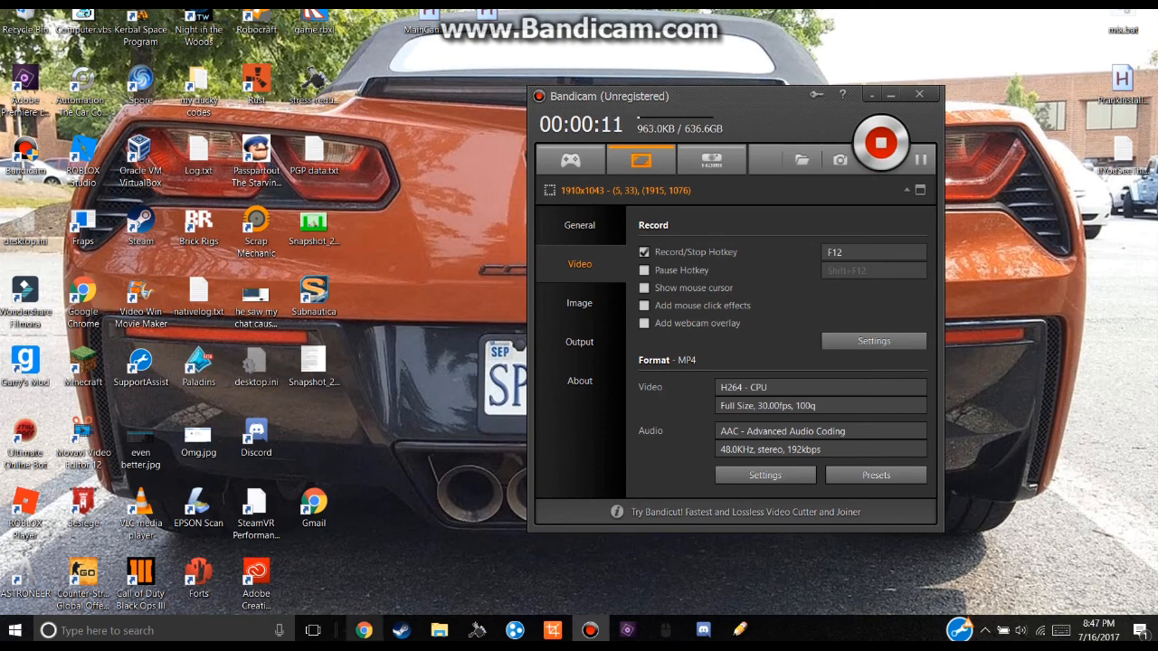
- Minimize the Bandicam recorder so the Chrome browser shows while recording continues
click(364, 630)
text(t)
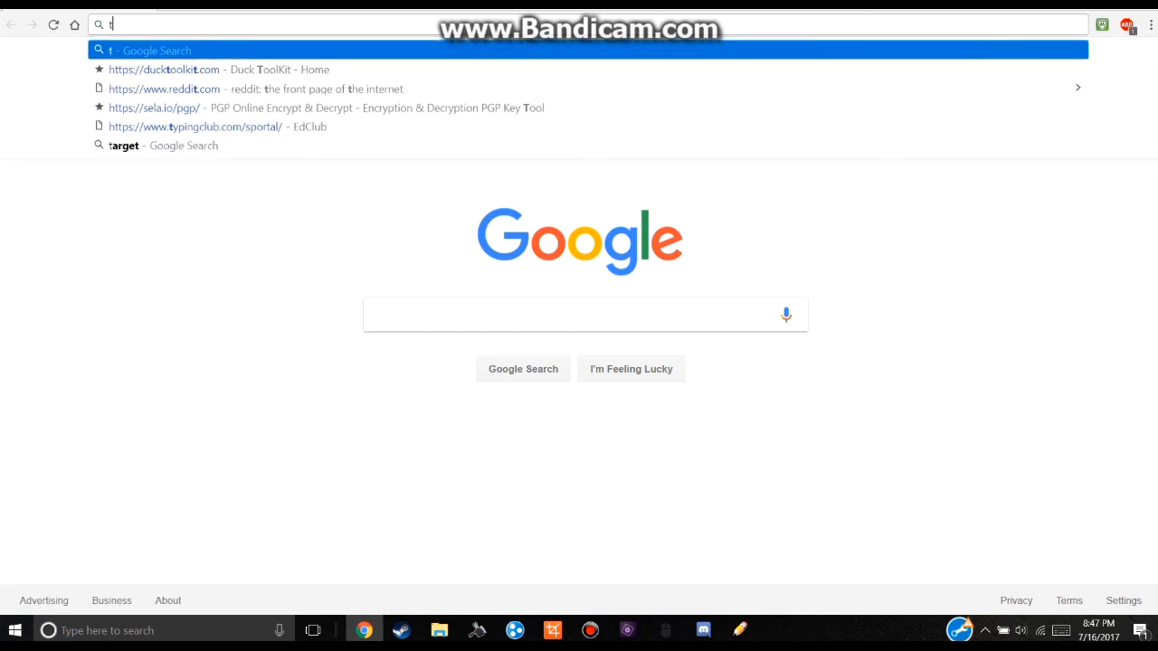
text(youtub)
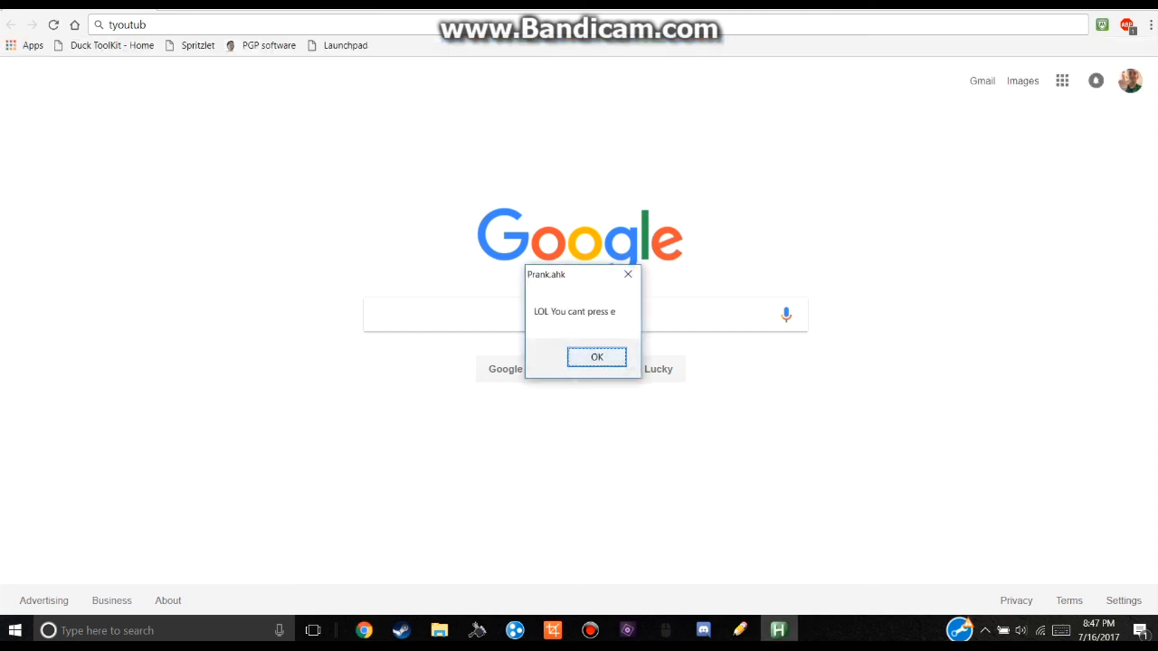
click(597, 356)
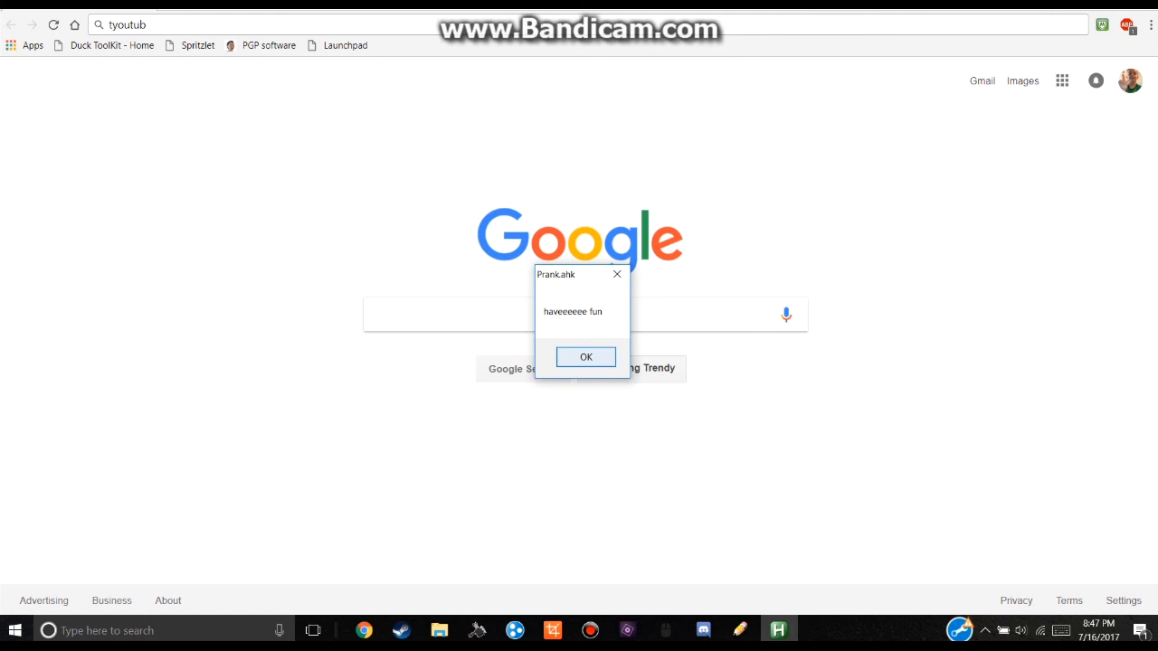
click(586, 357)
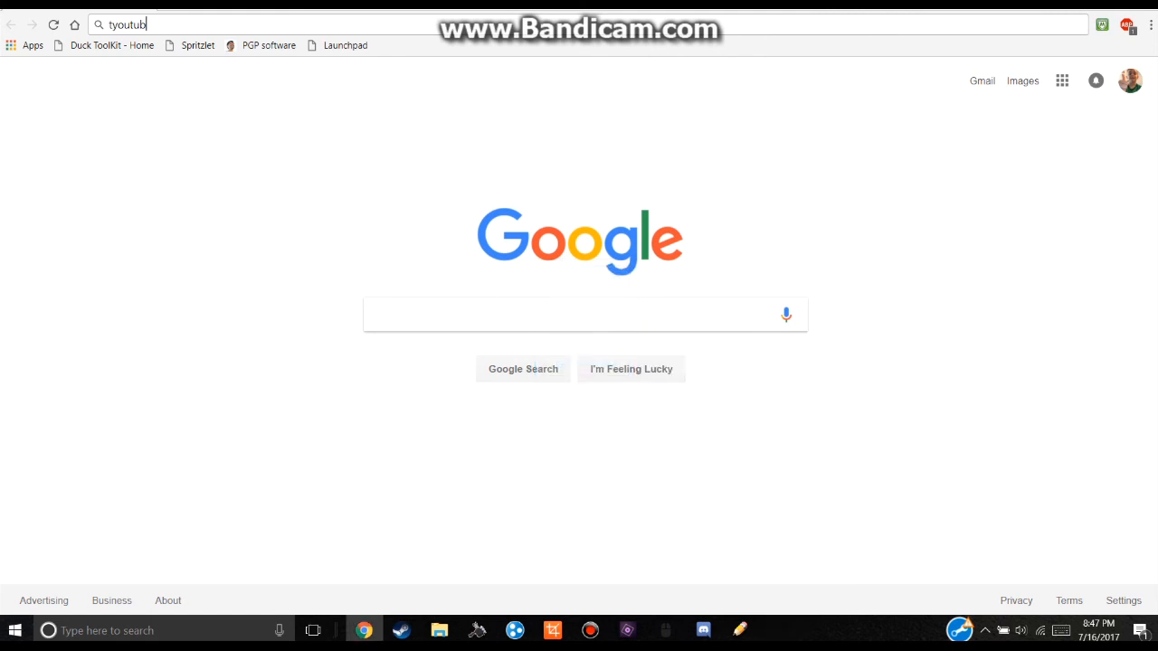
key(backspace)
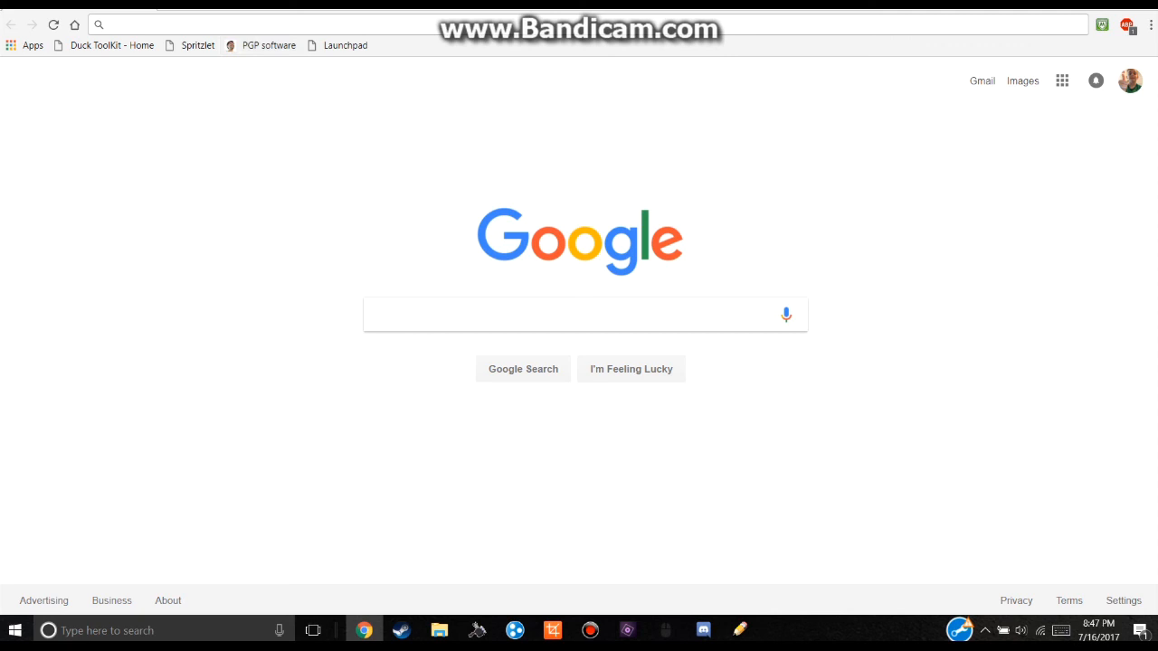
click(109, 25)
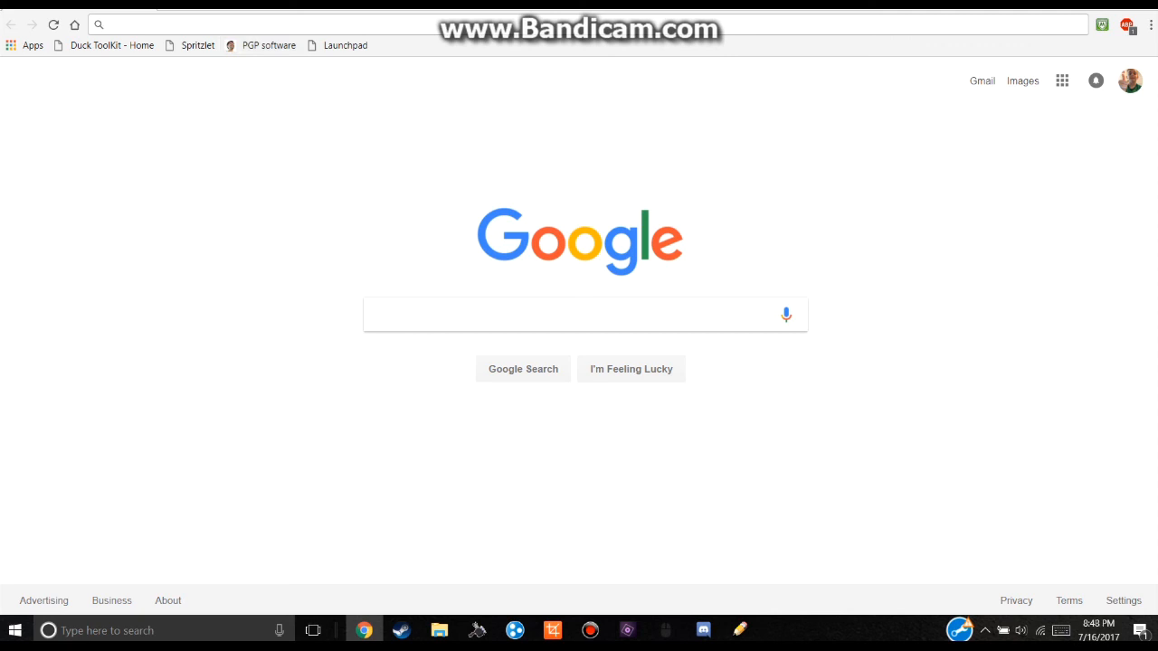
text(eeeeee)
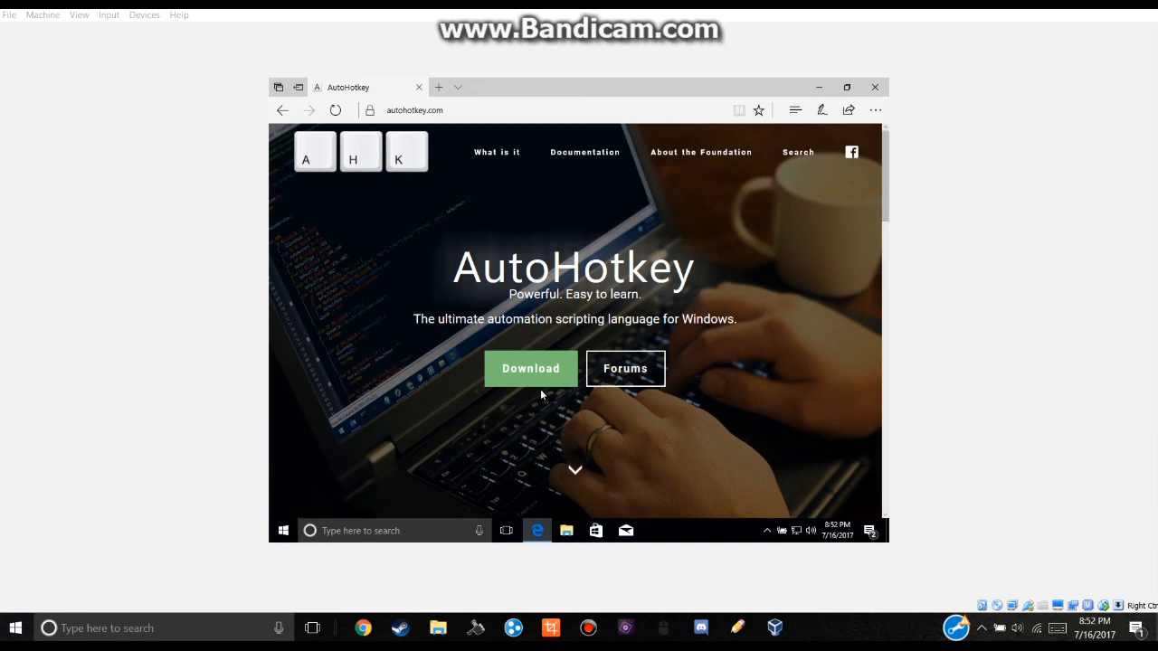
mouse_move(532, 369)
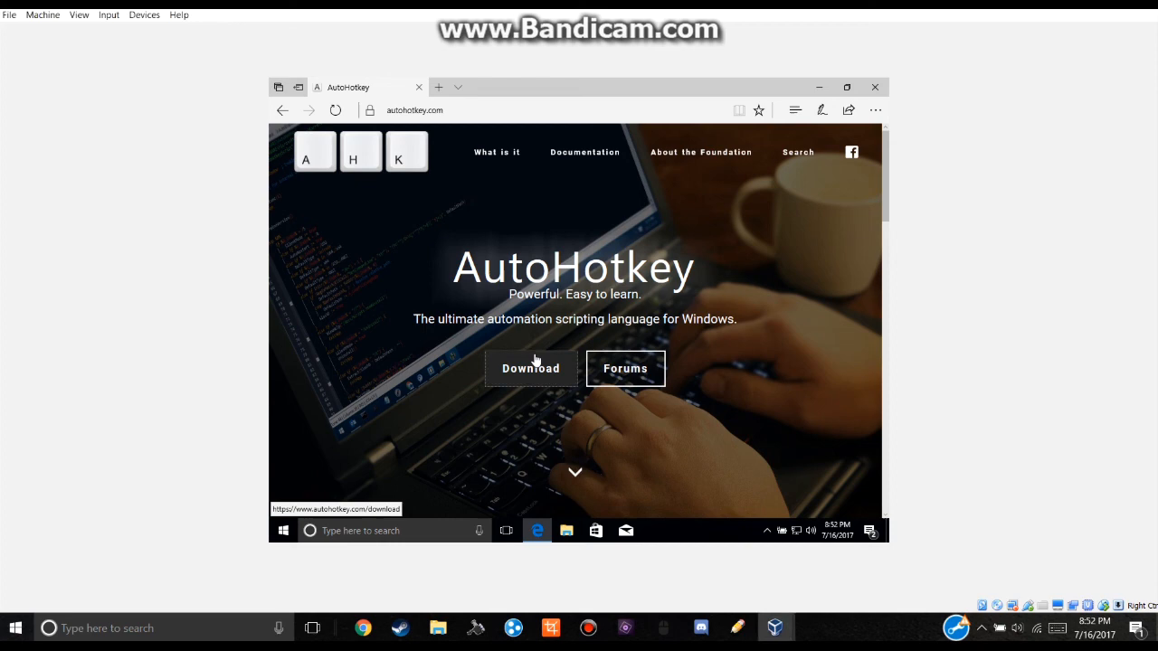
- Download the AutoHotkey 1.1.26.01 installer from autohotkey.com and run its setup
click(532, 369)
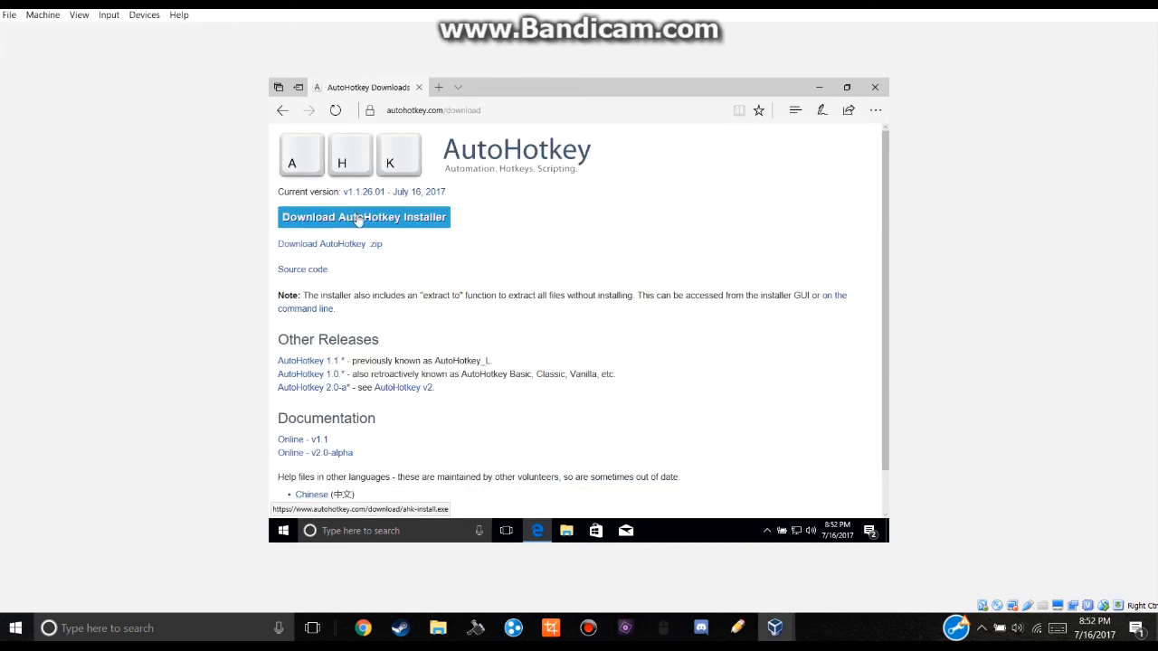
click(362, 217)
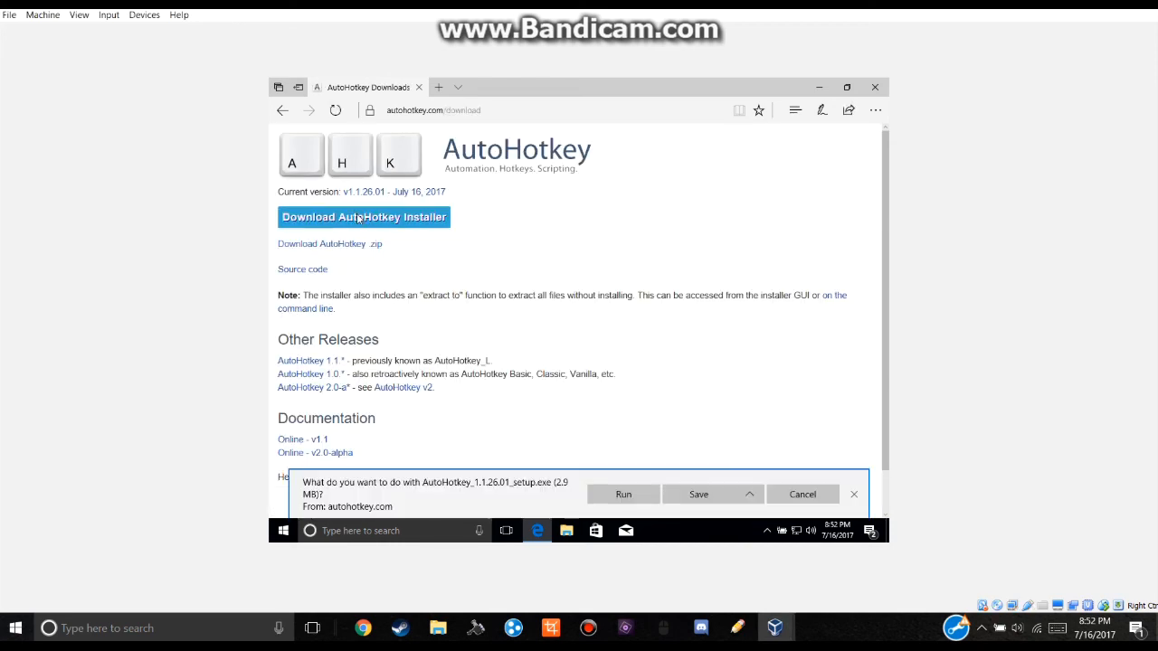
click(698, 495)
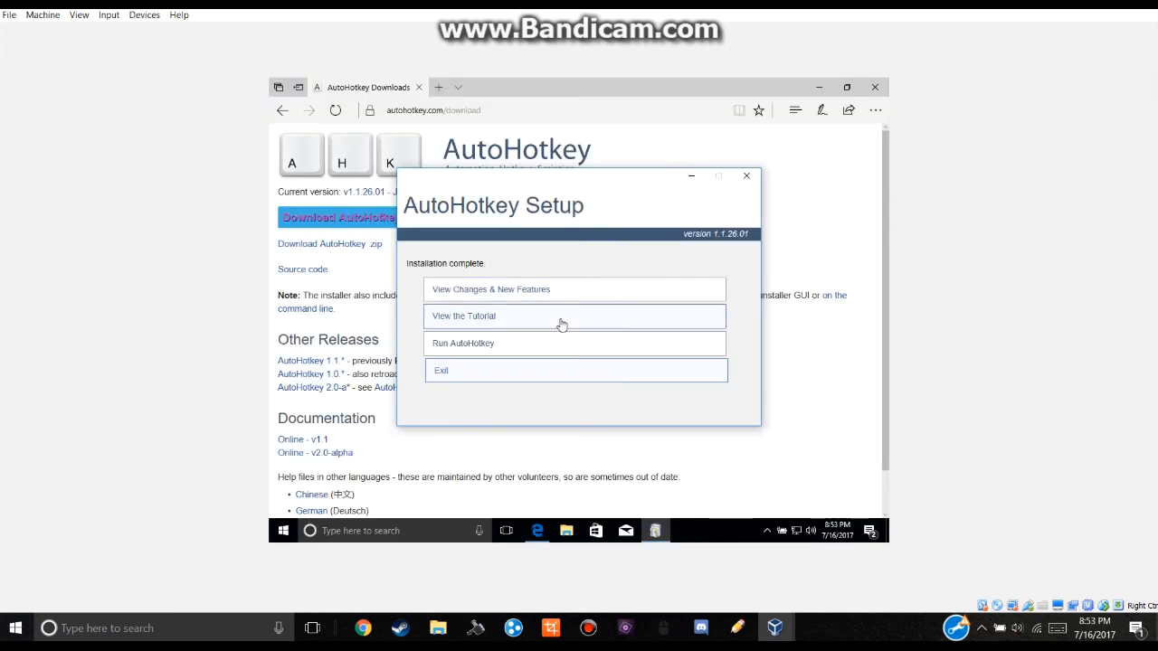
mouse_move(534, 333)
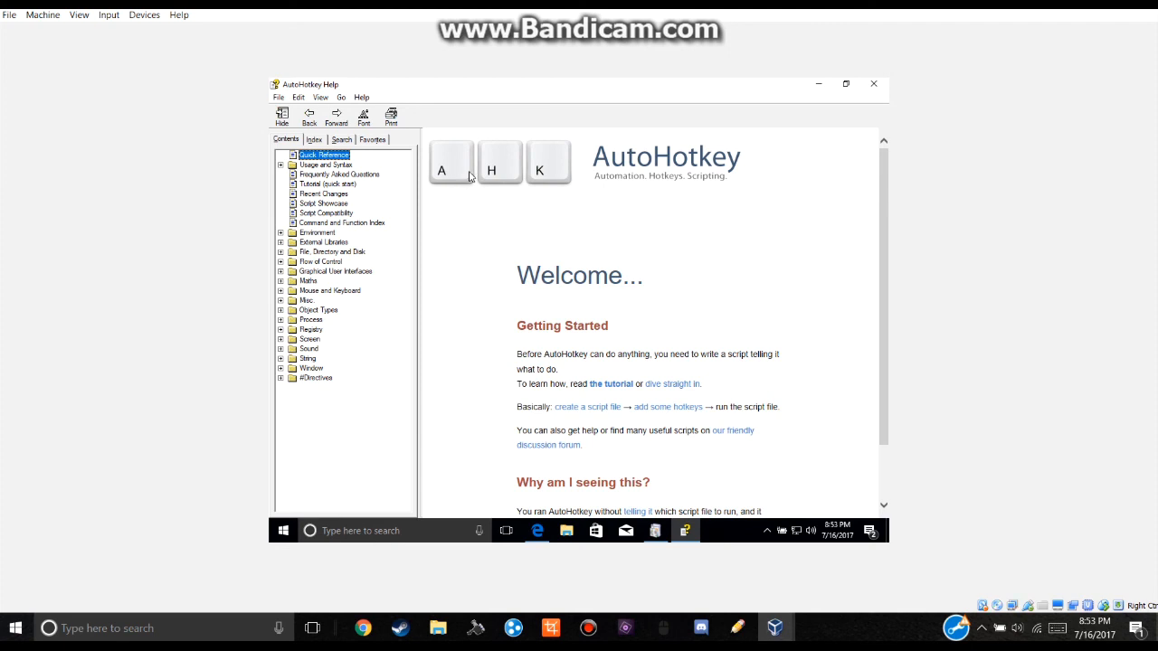
mouse_move(874, 83)
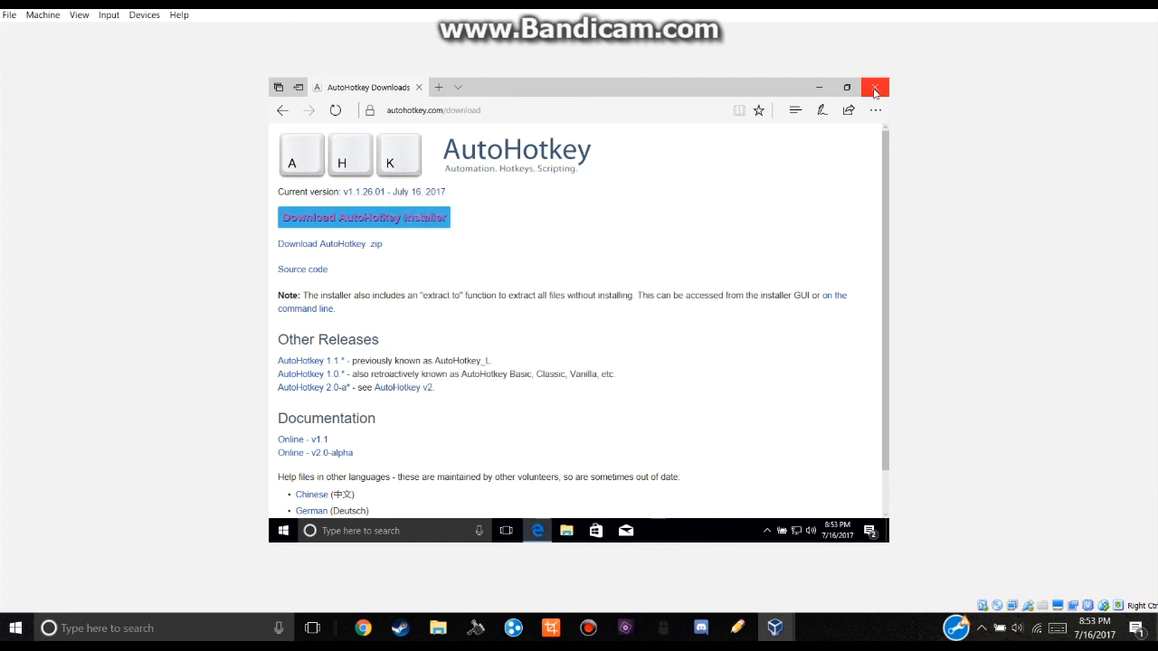
- Close Edge and create a new AutoHotkey Script named test on the desktop
click(874, 87)
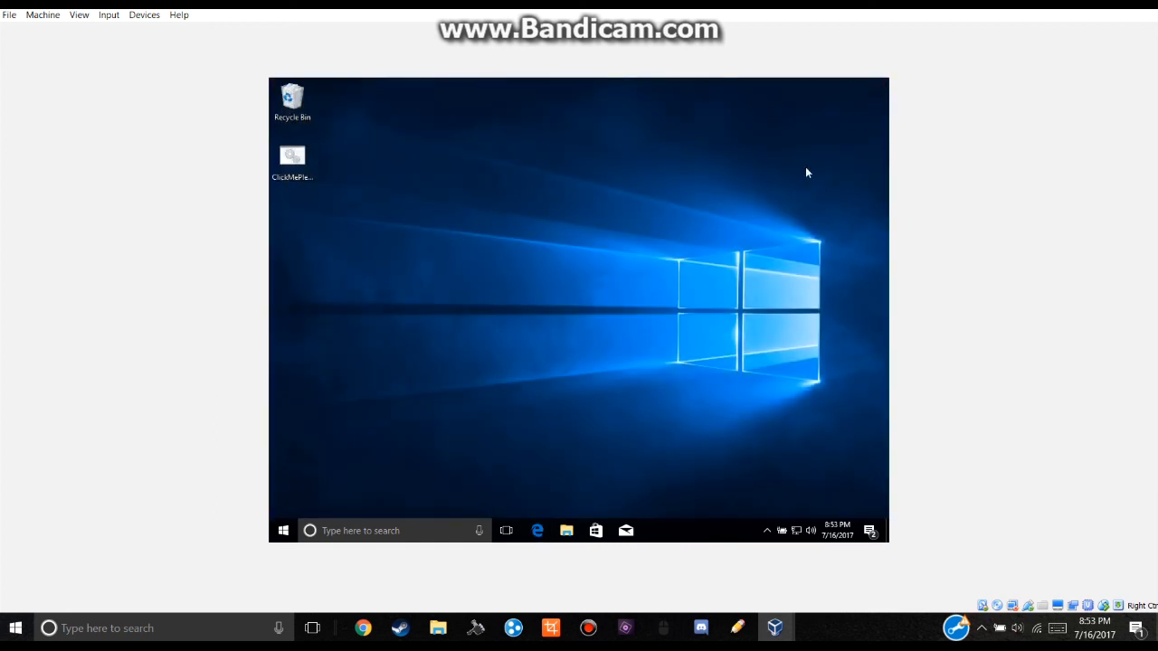
mouse_move(667, 284)
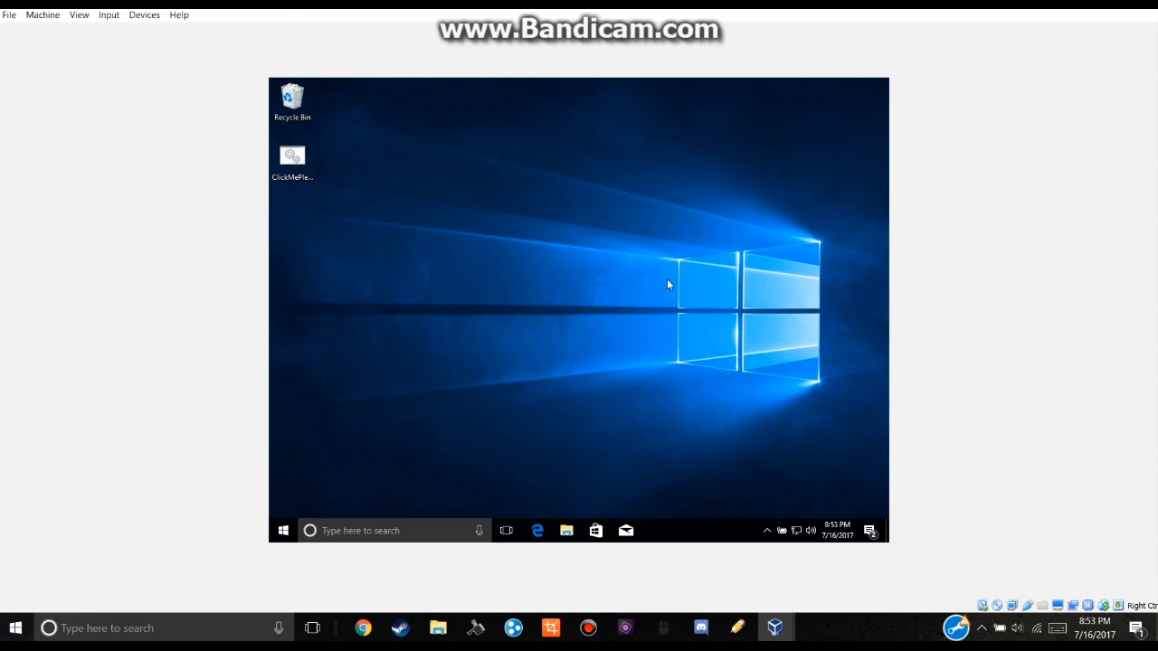
mouse_move(758, 300)
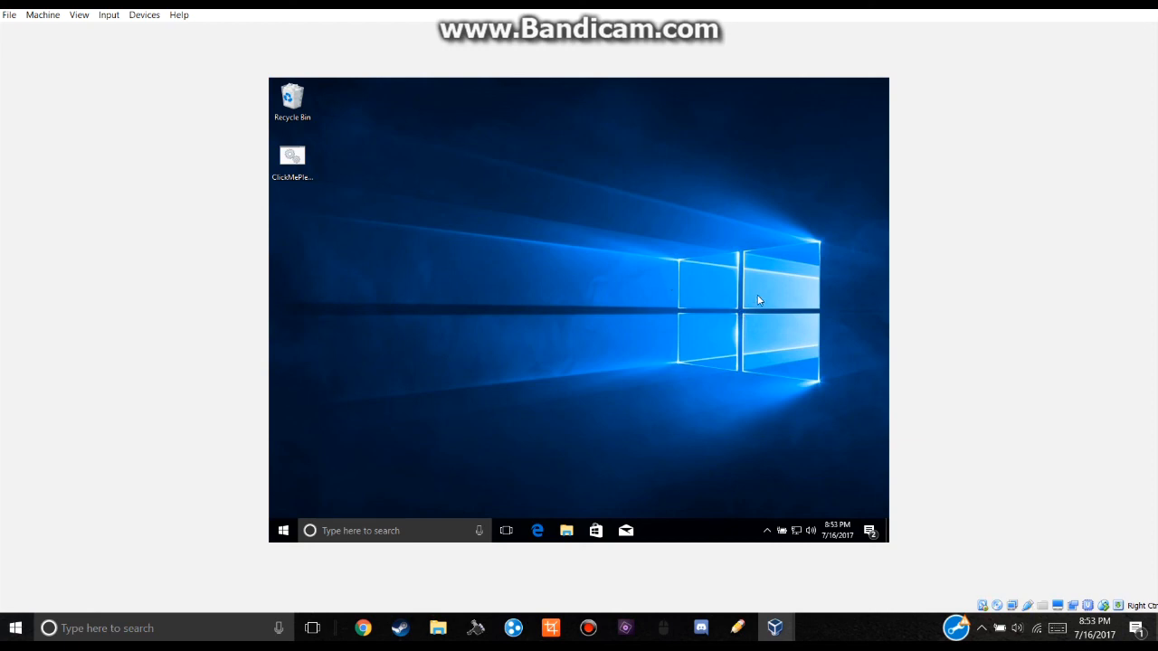
right_click(758, 300)
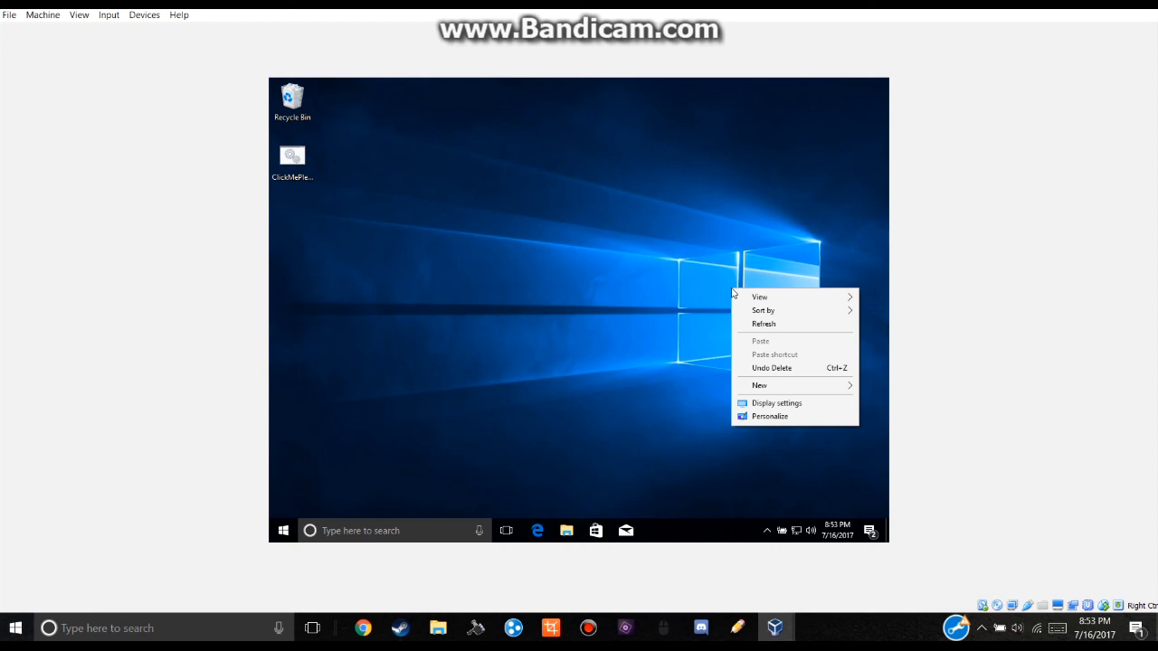
mouse_move(789, 391)
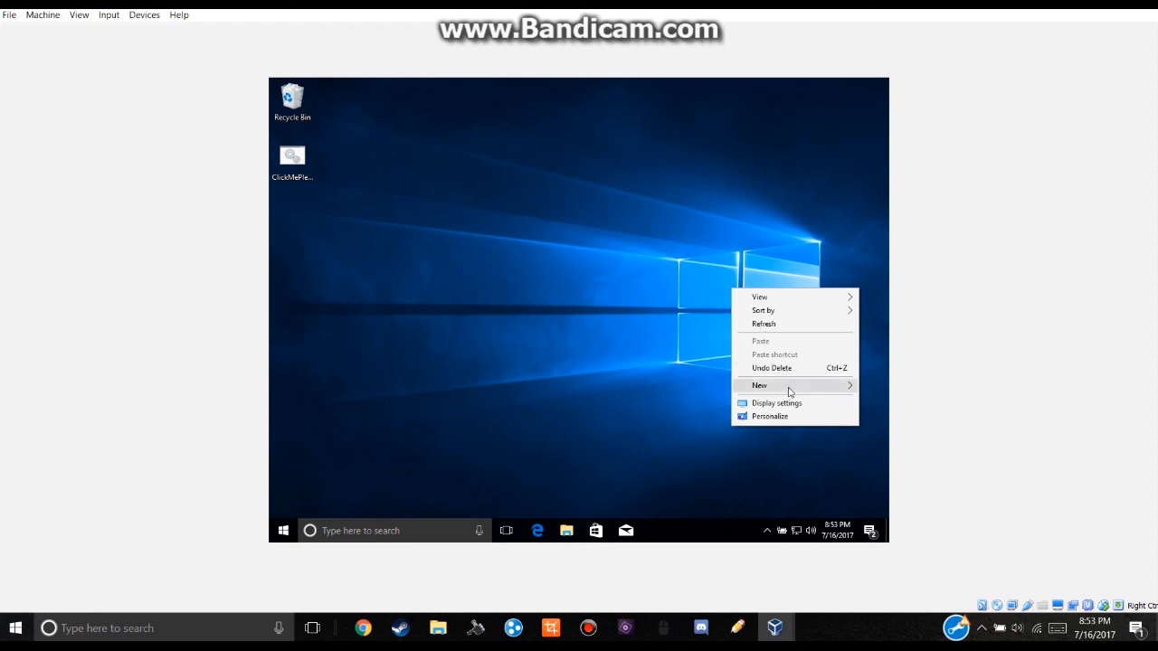
click(760, 385)
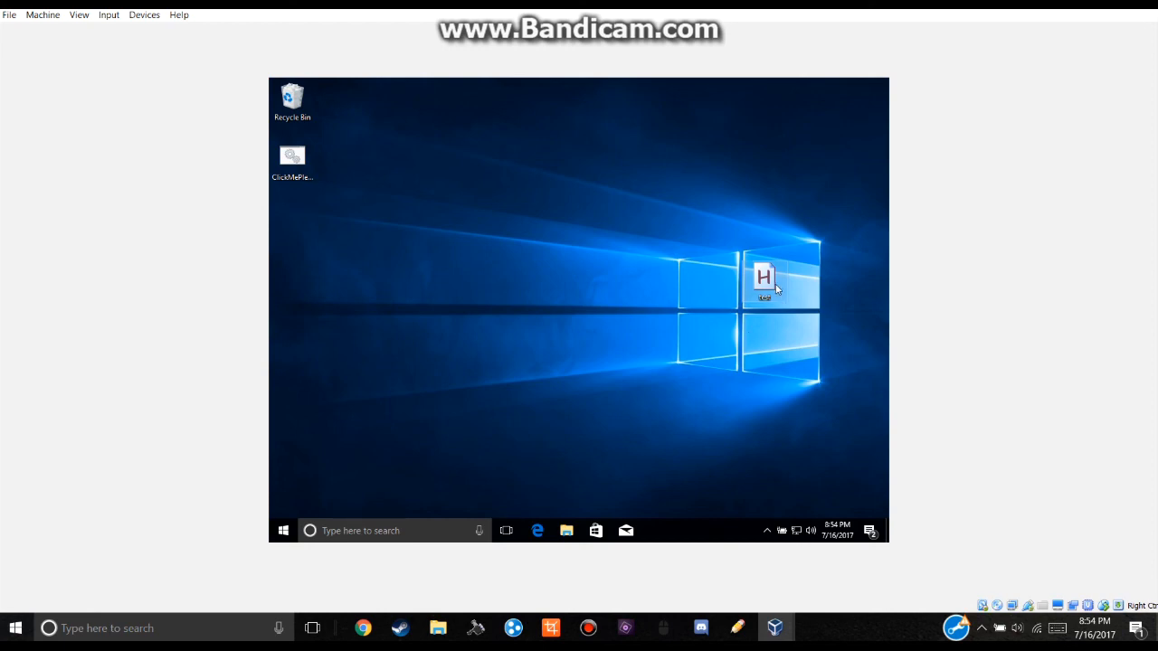
- Open test.ahk for editing in Notepad via Edit Script
right_click(763, 279)
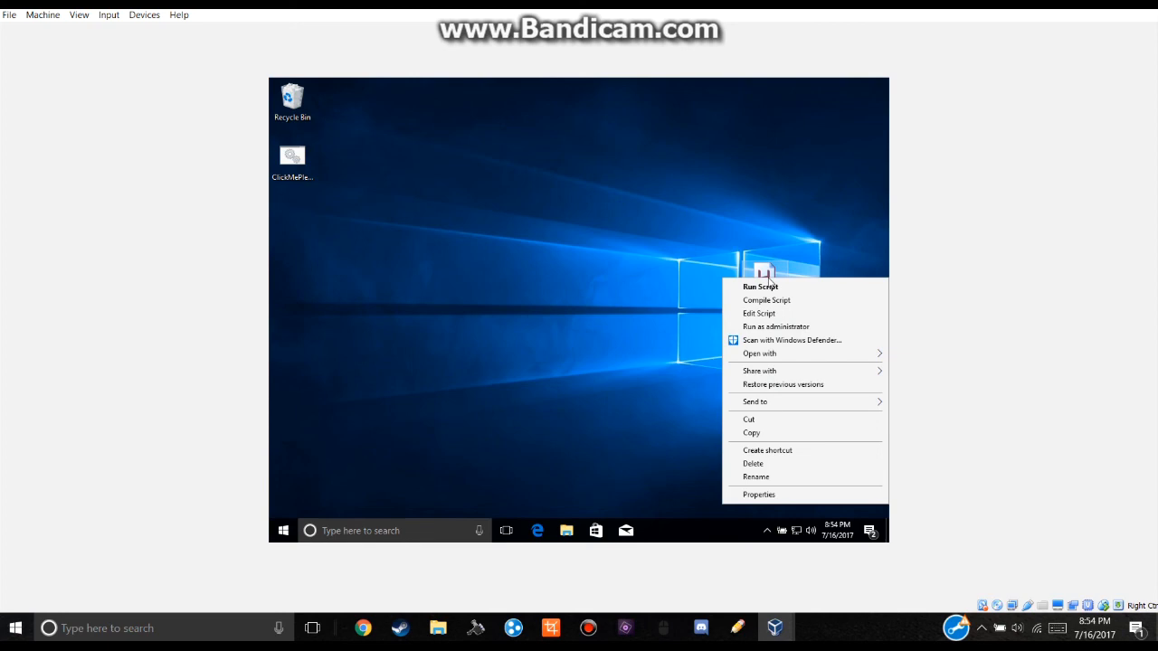
click(760, 313)
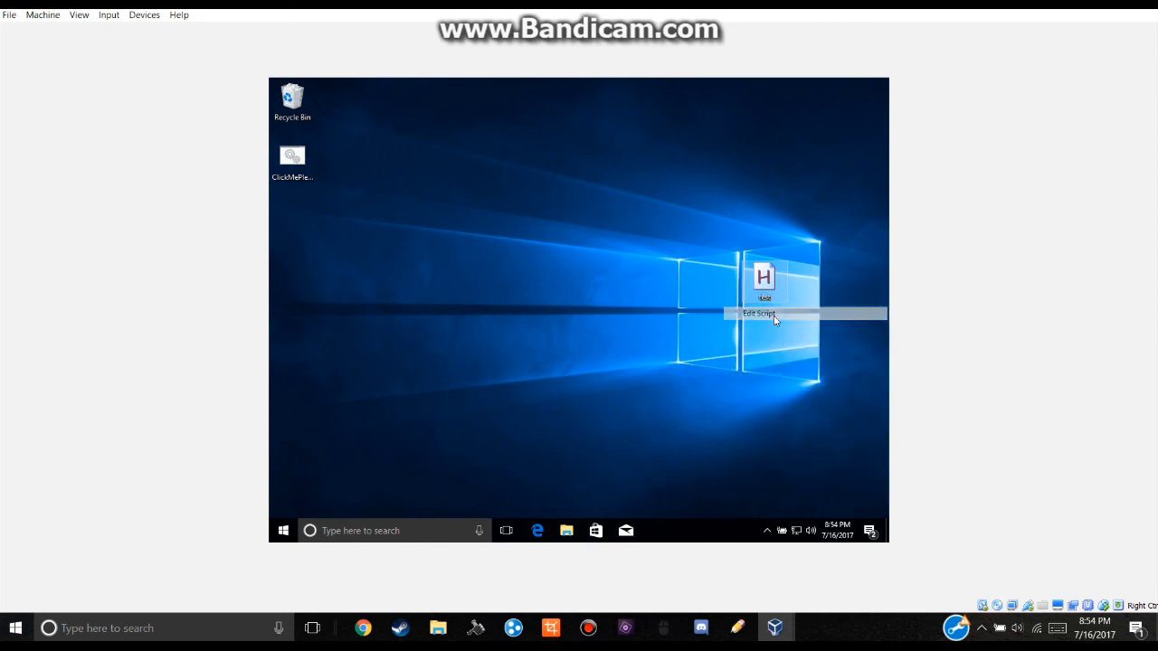
click(758, 314)
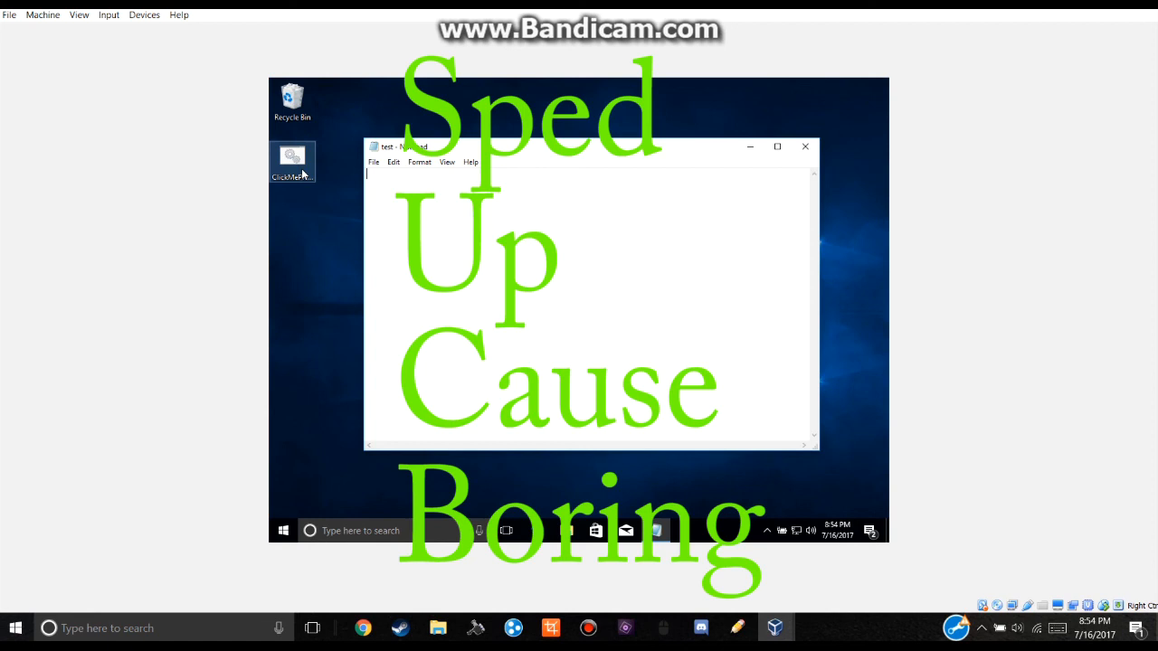
- Write the Up:: hotkey with MsgBox Hello world! and a Sleep 1000 line
text(Msg)
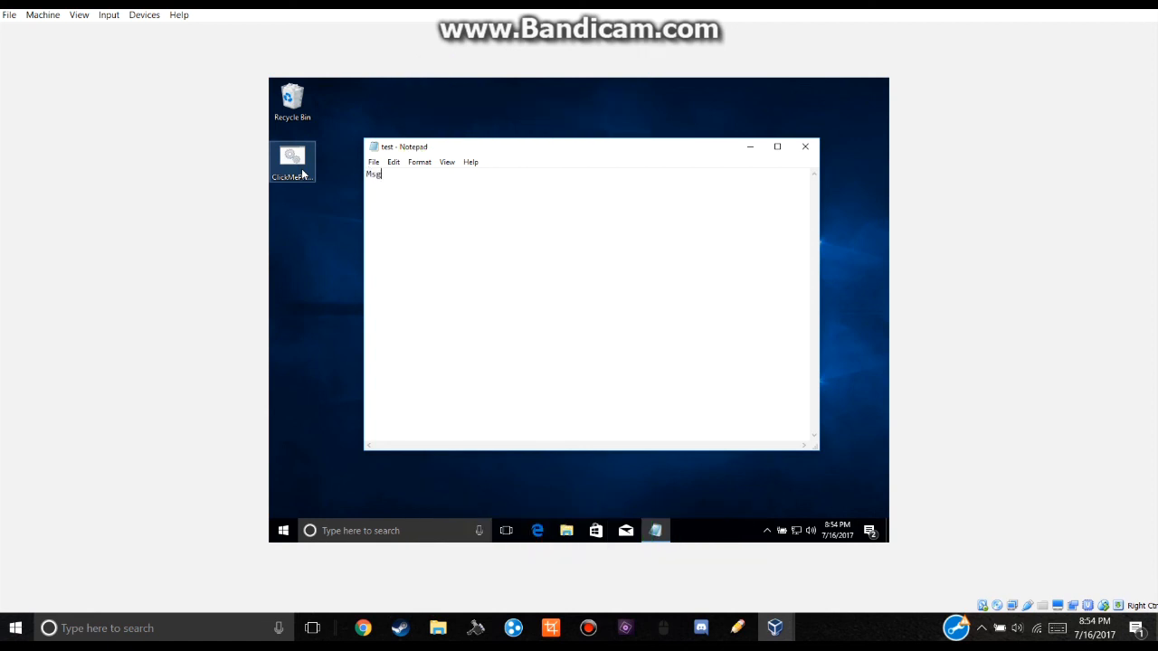
text(Box Hello w)
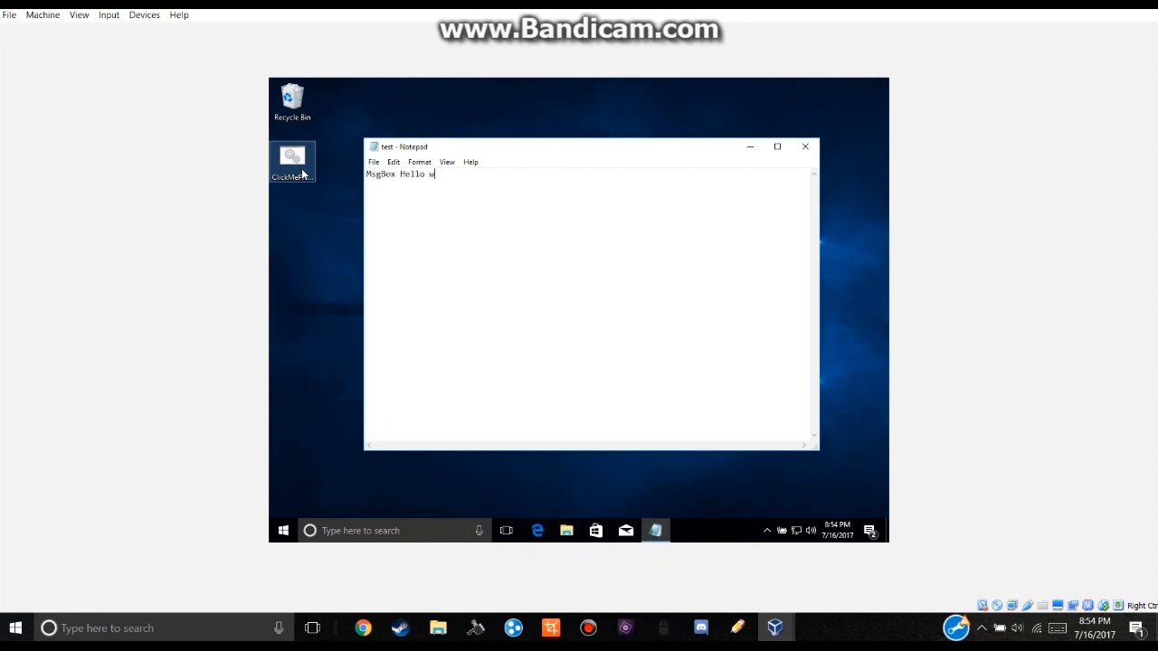
text(orld)
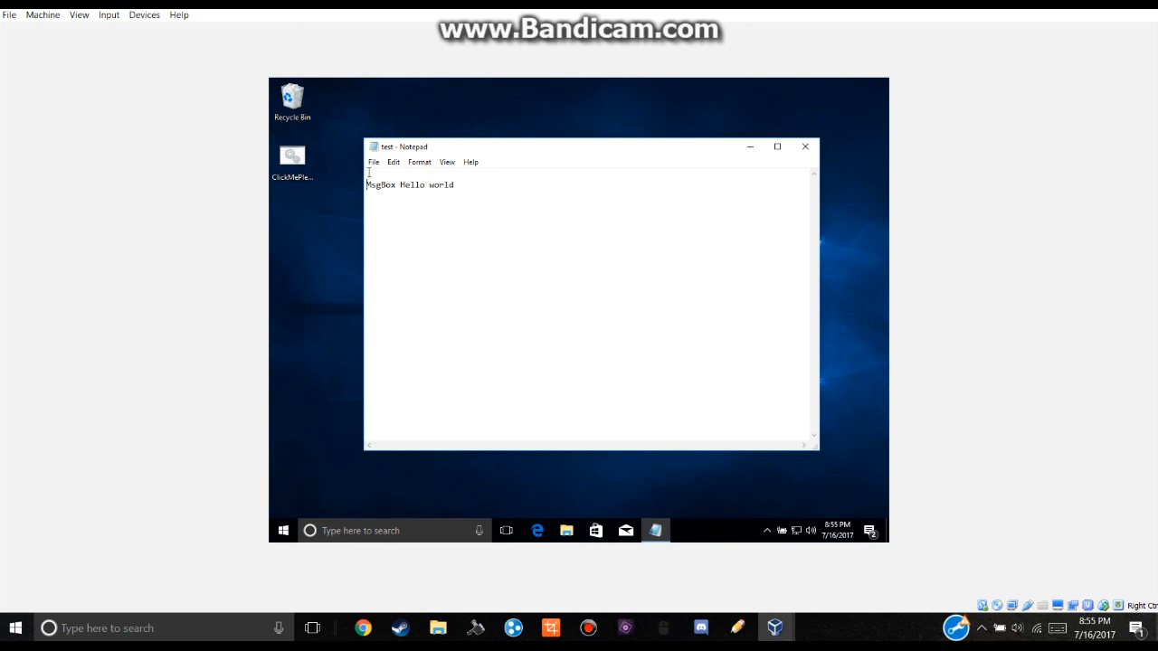
text(::)
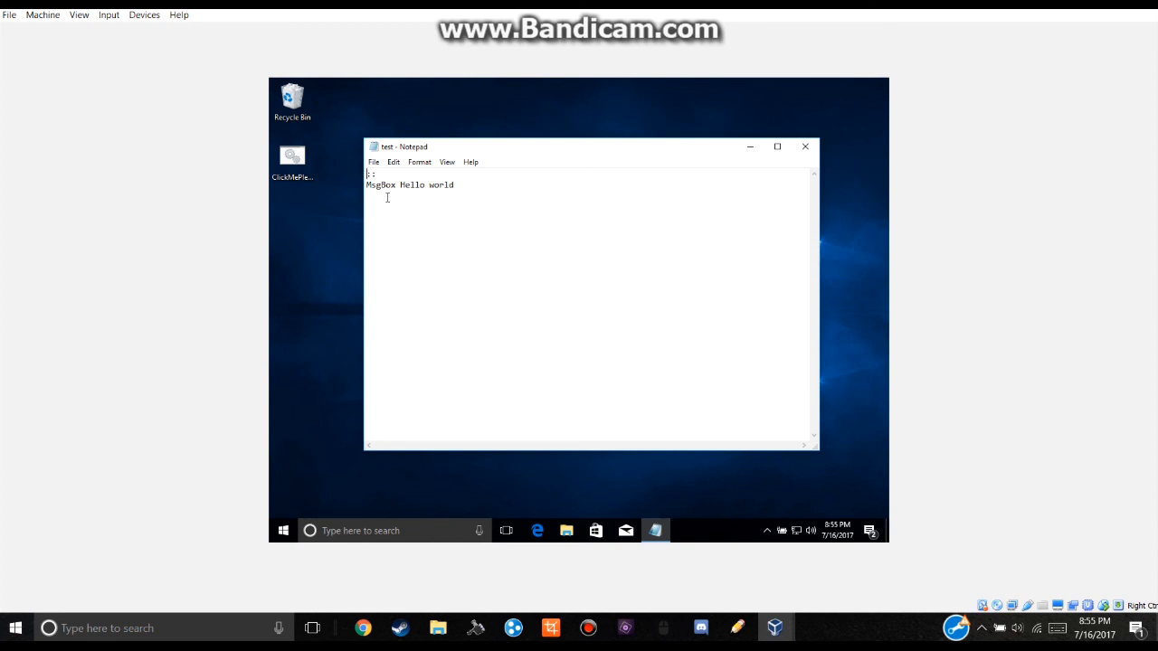
text(Up)
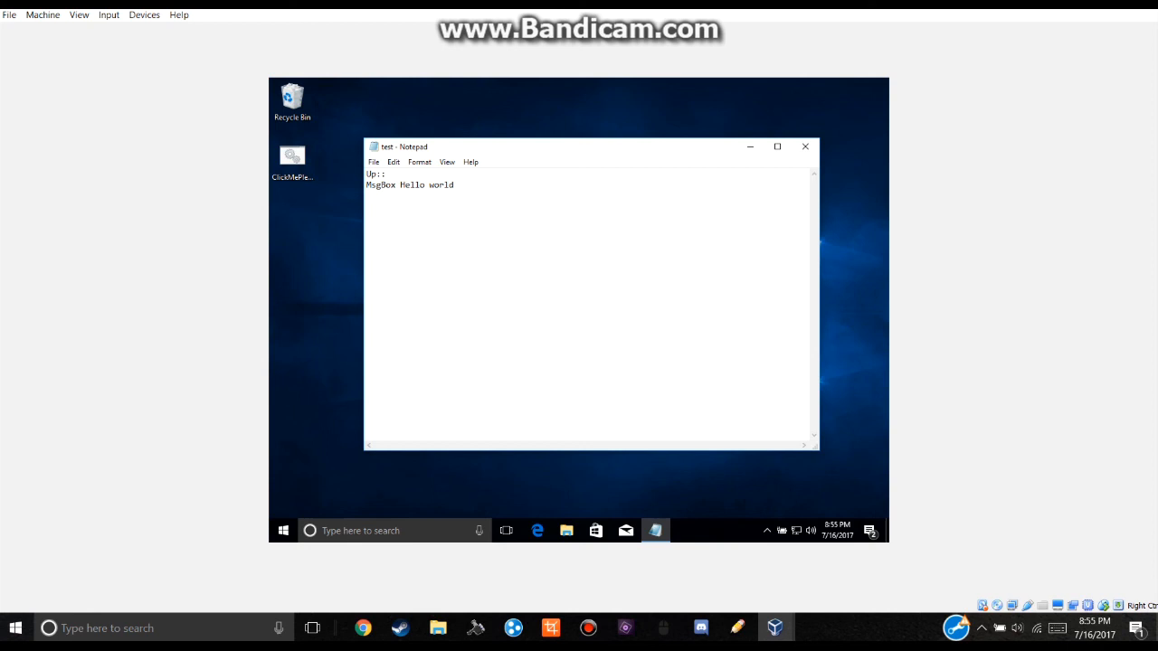
text(S)
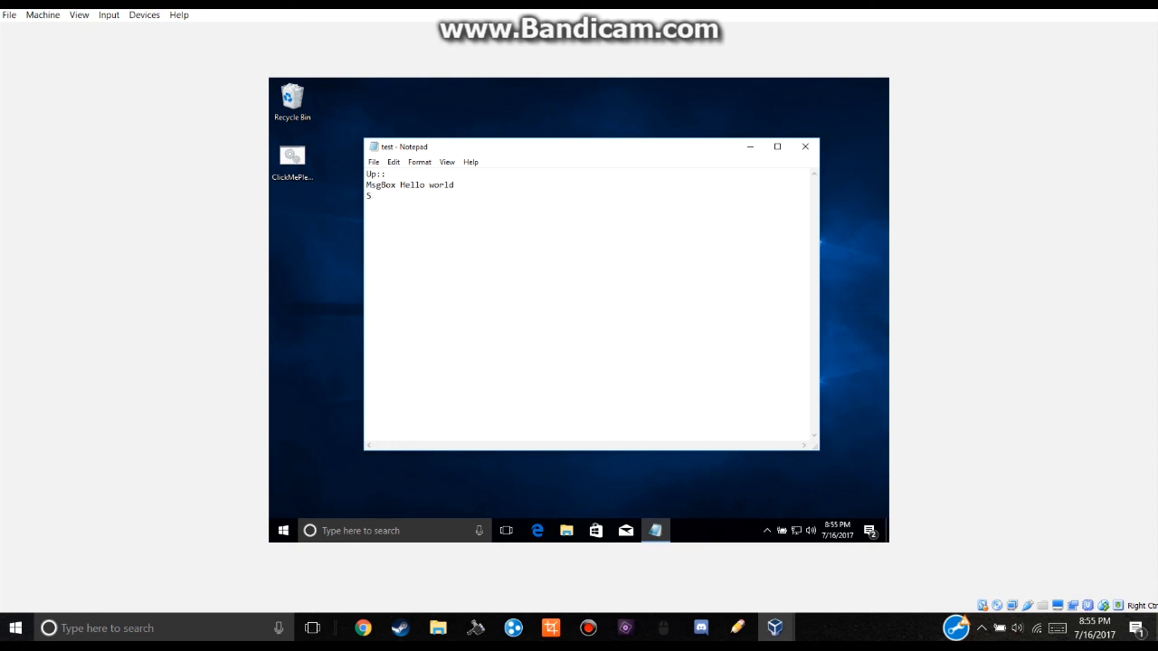
text(leep 100)
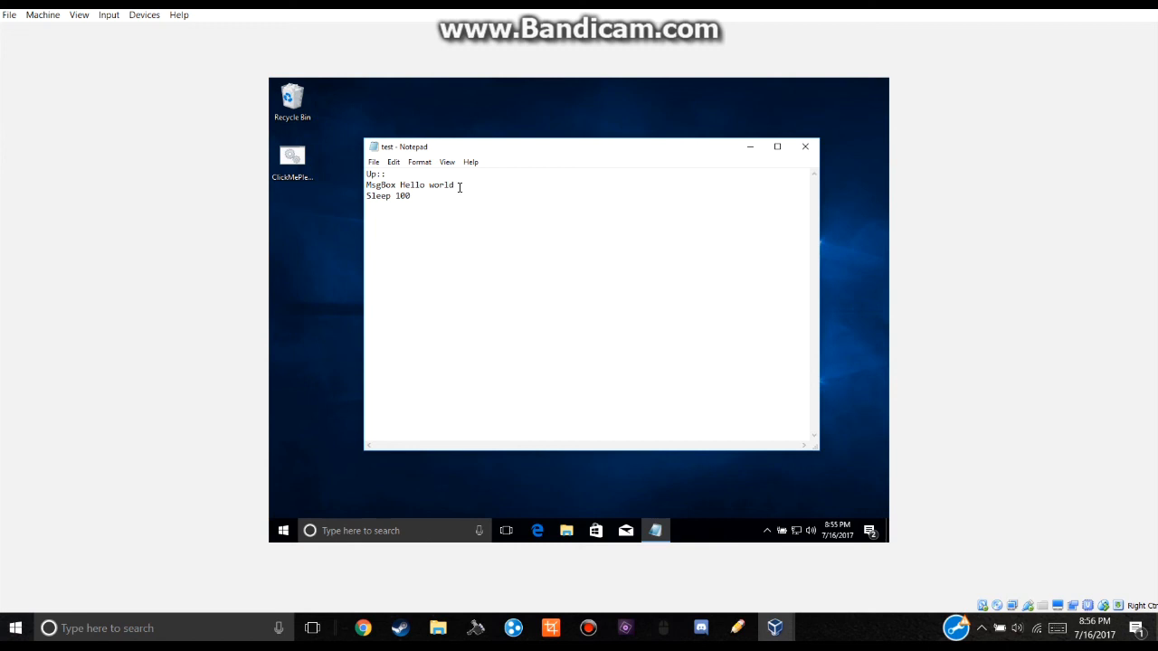
text(!)
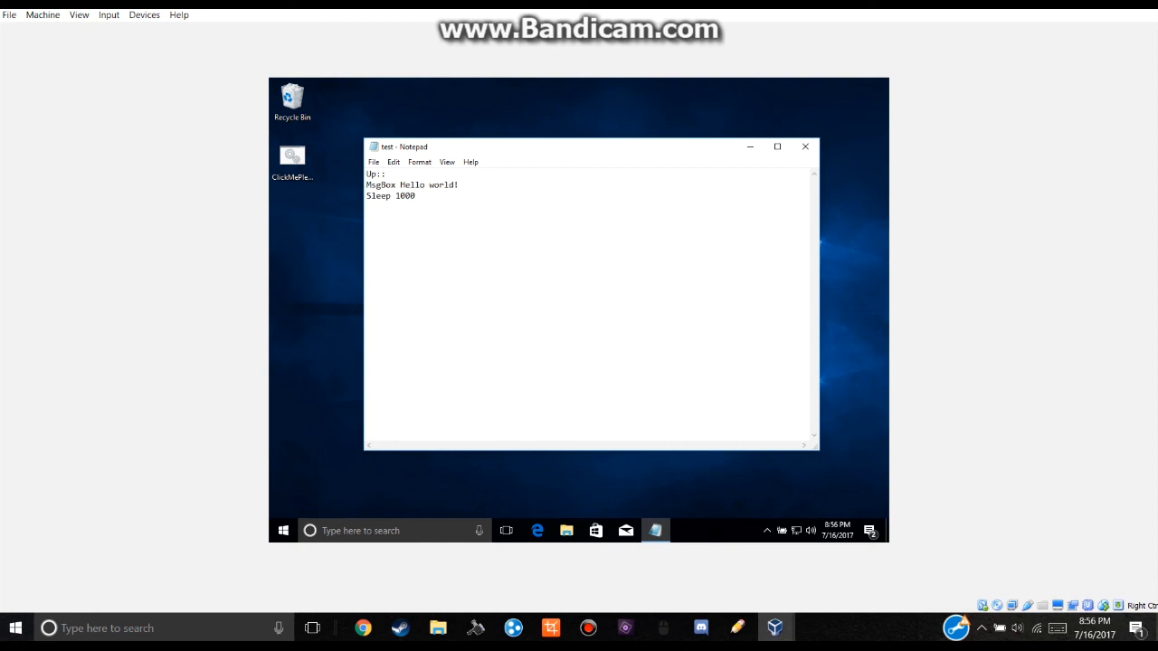
click(416, 195)
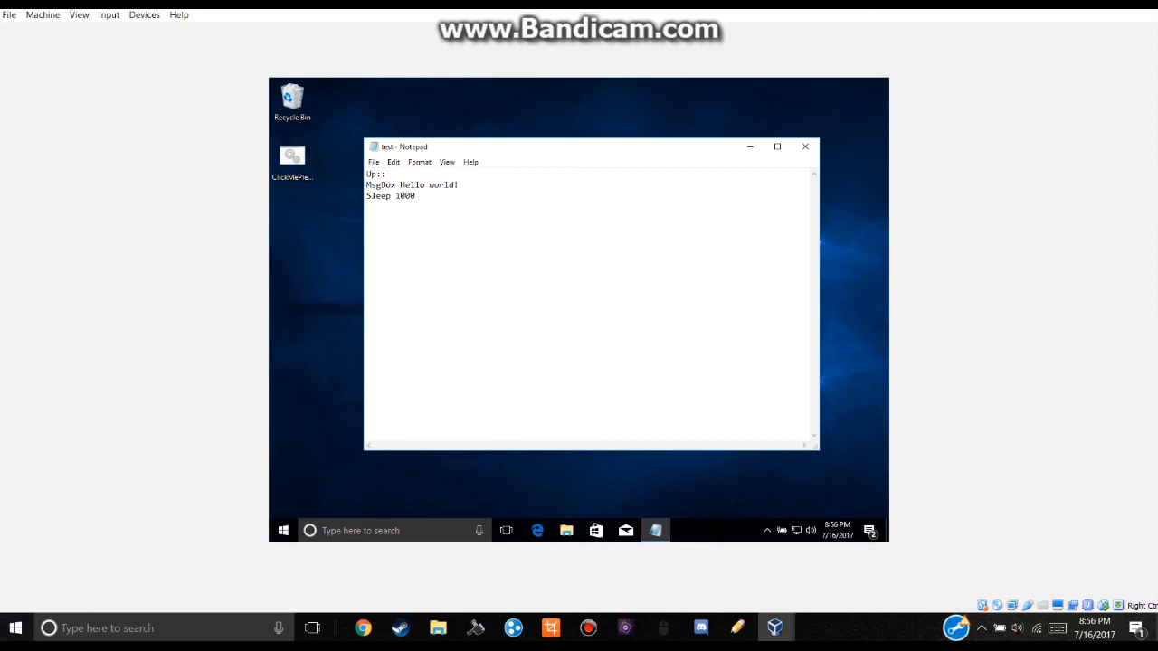
- Add a 'send, #r' line below Sleep 1000 and begin the next Sleep line
text(send)
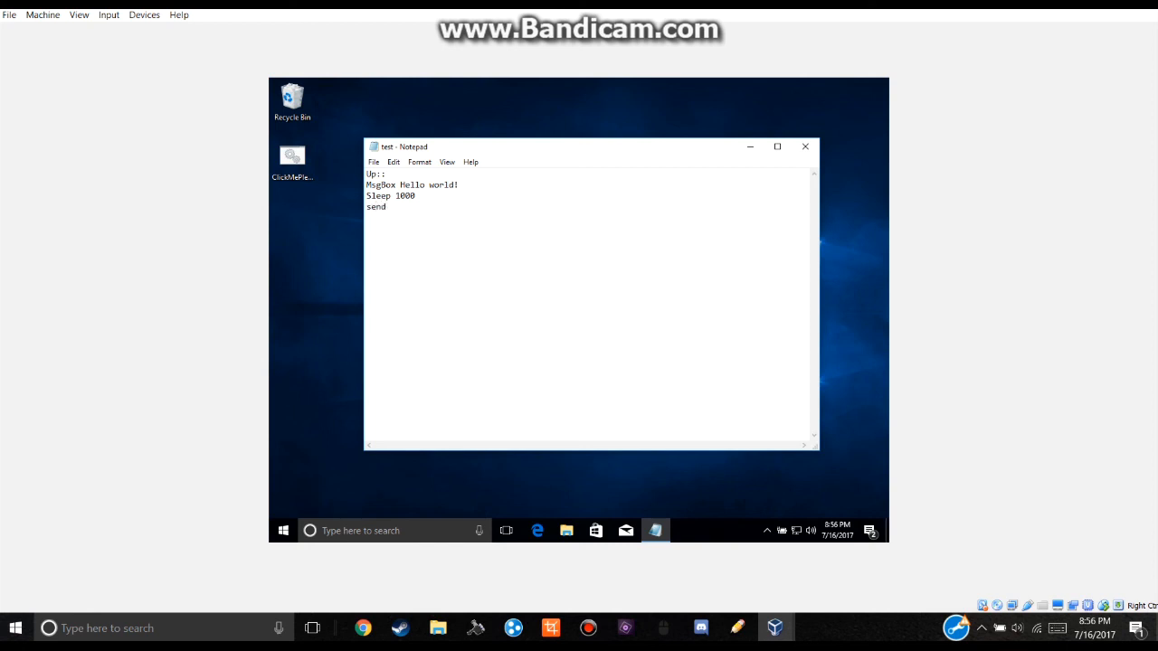
text(,)
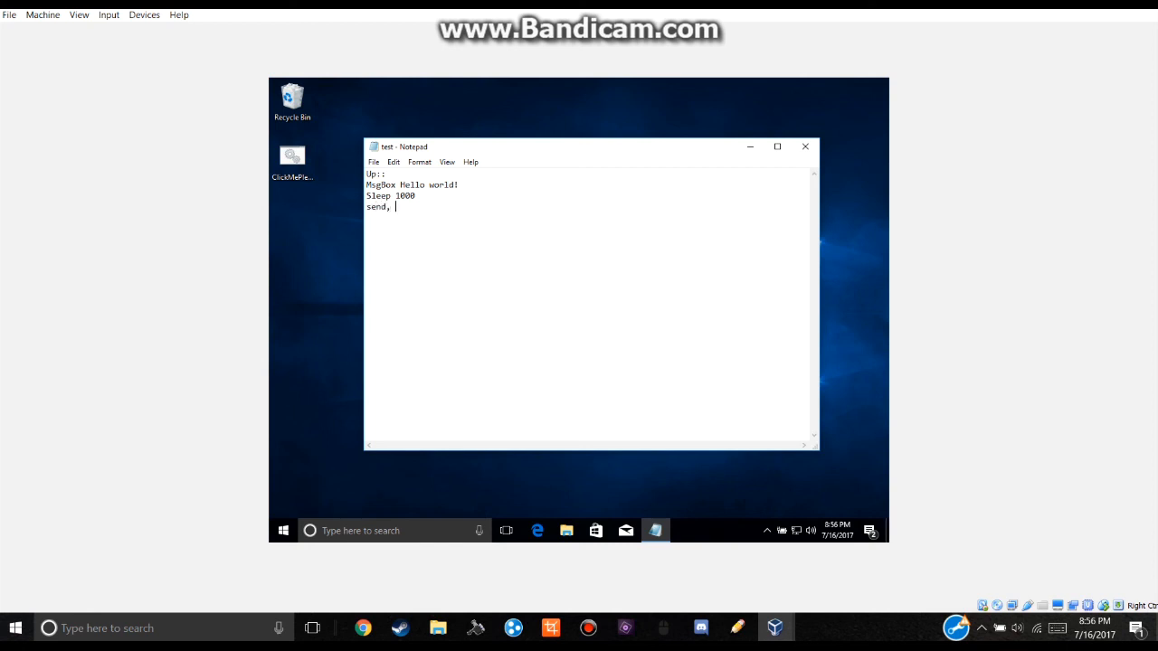
key(Backspace)
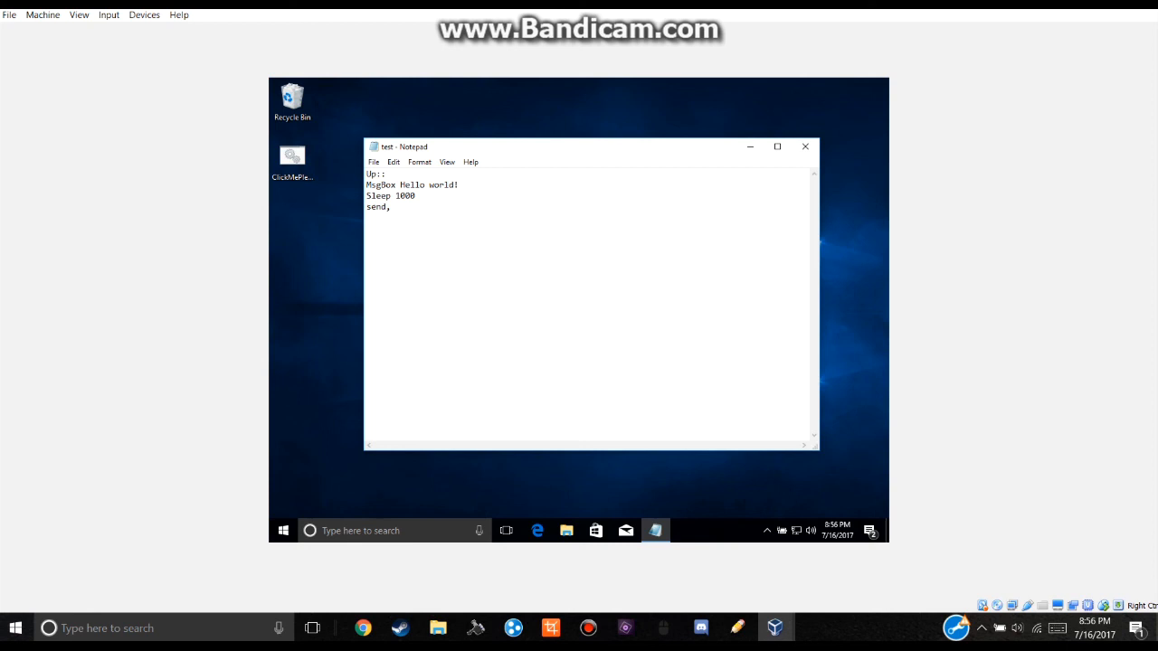
text(" ")
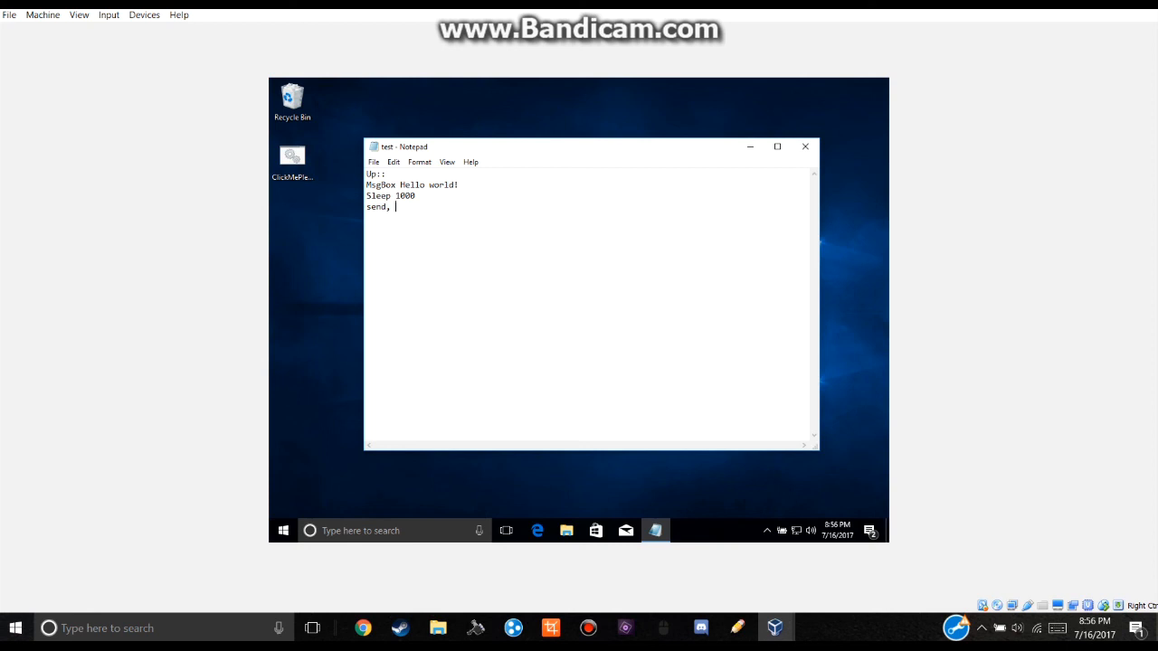
text(#r)
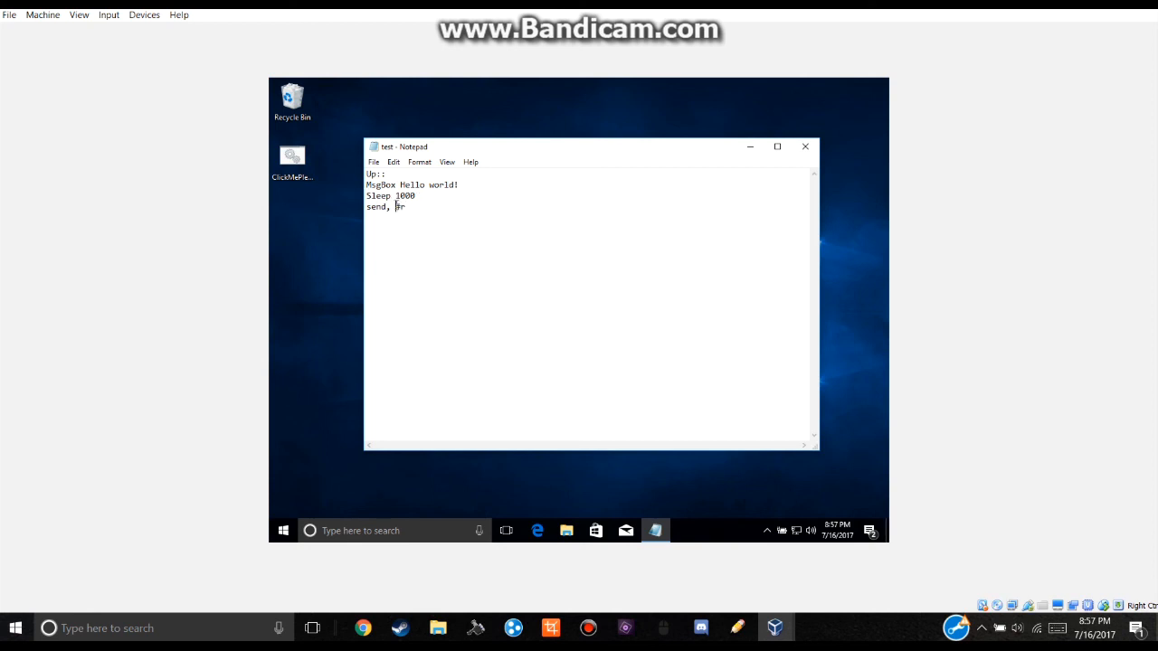
text({)
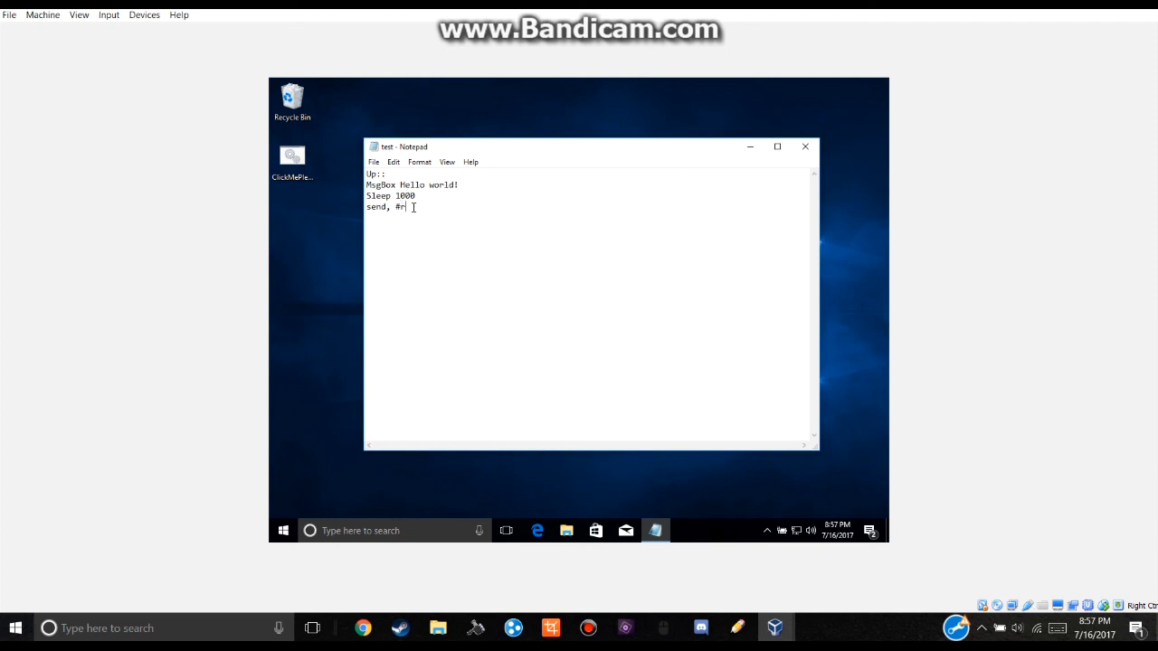
key(enter)
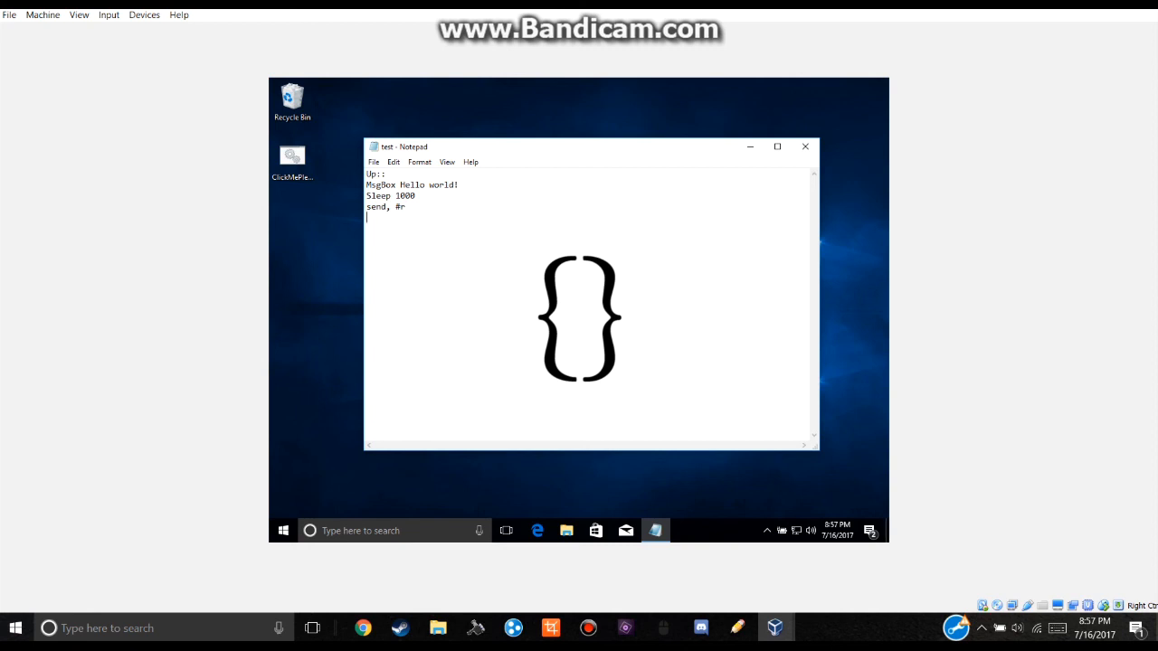
text(Slee)
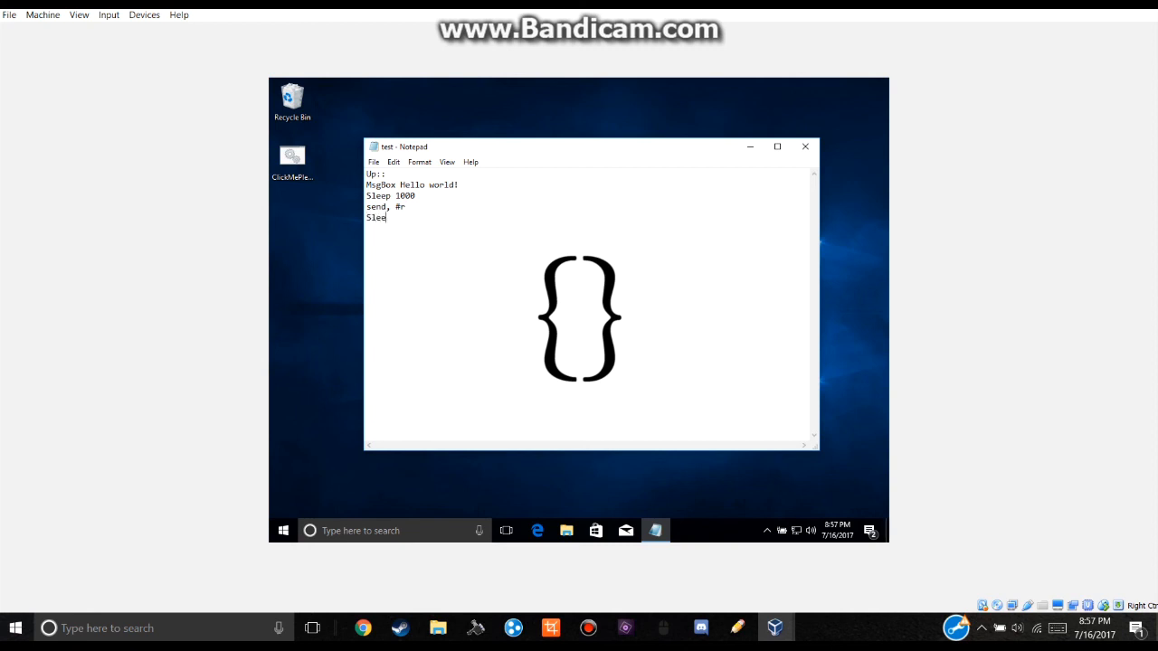
- Add 'Sleep 30' and 'Send, notepad.exe' lines to the script
text(p)
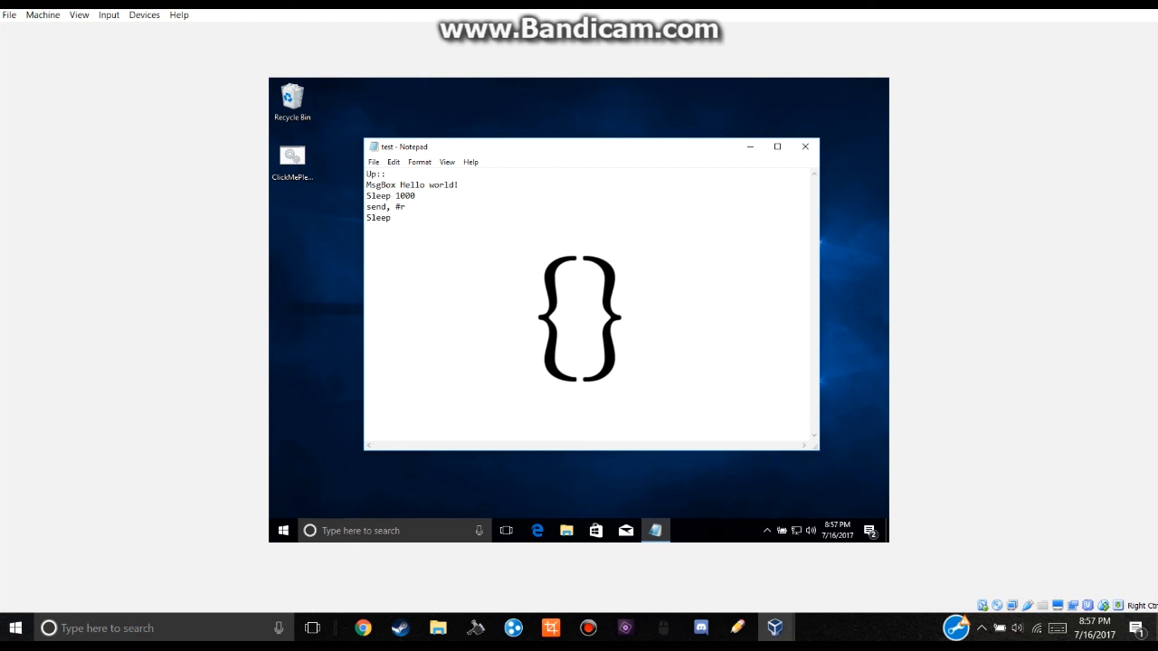
text(30)
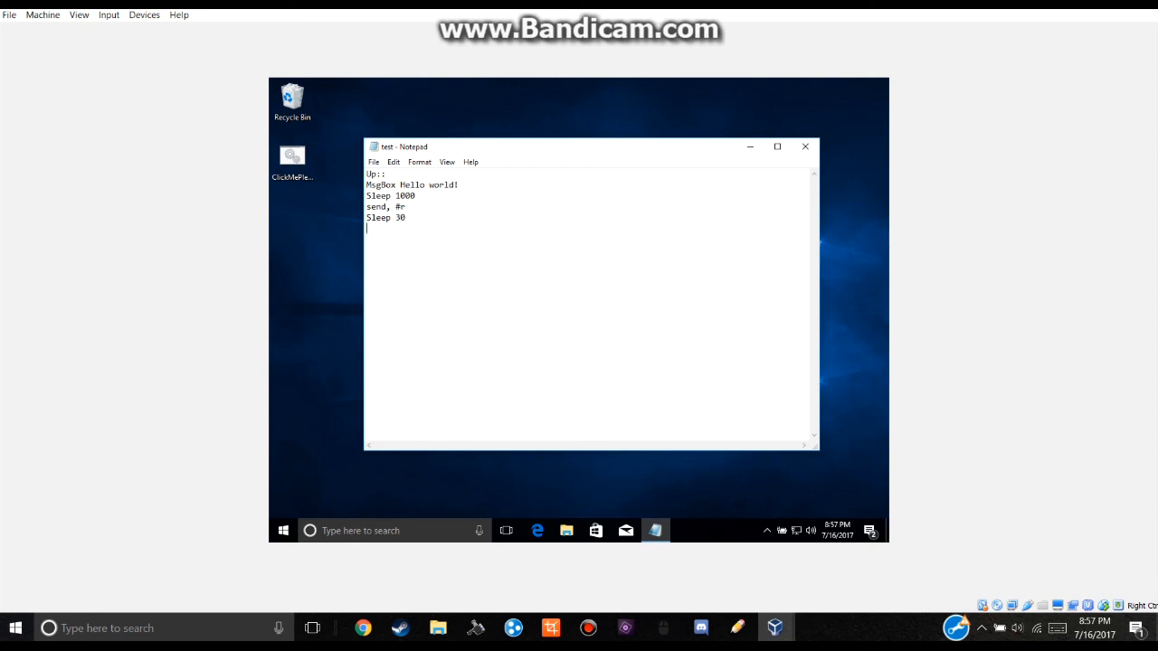
text(Se)
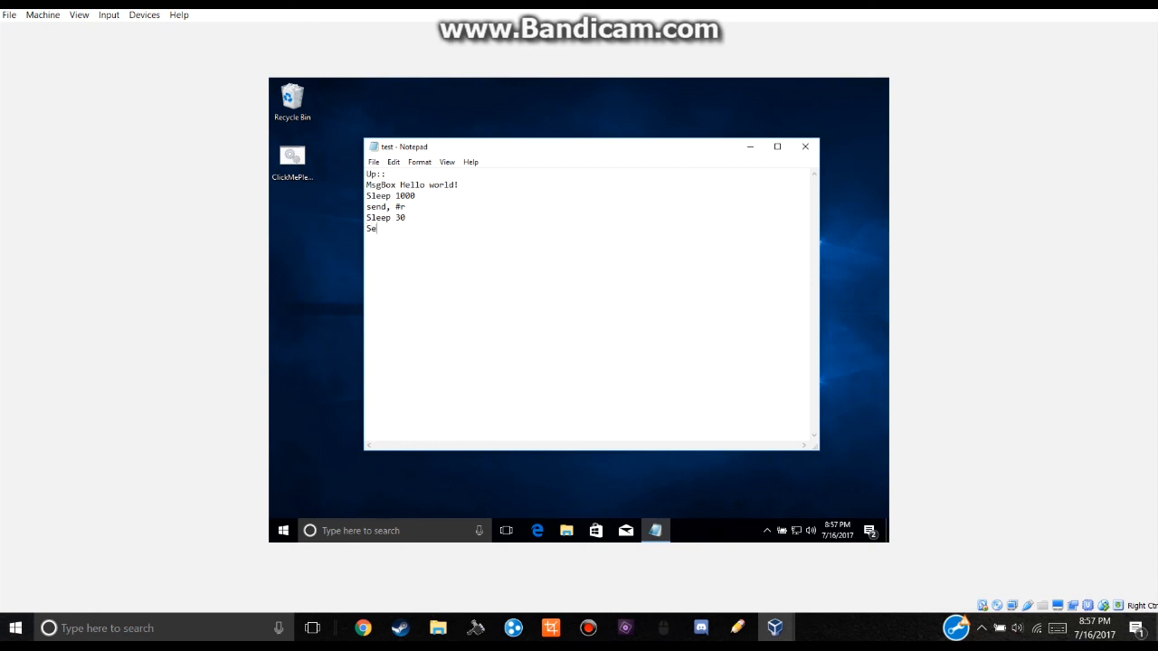
text(nd,)
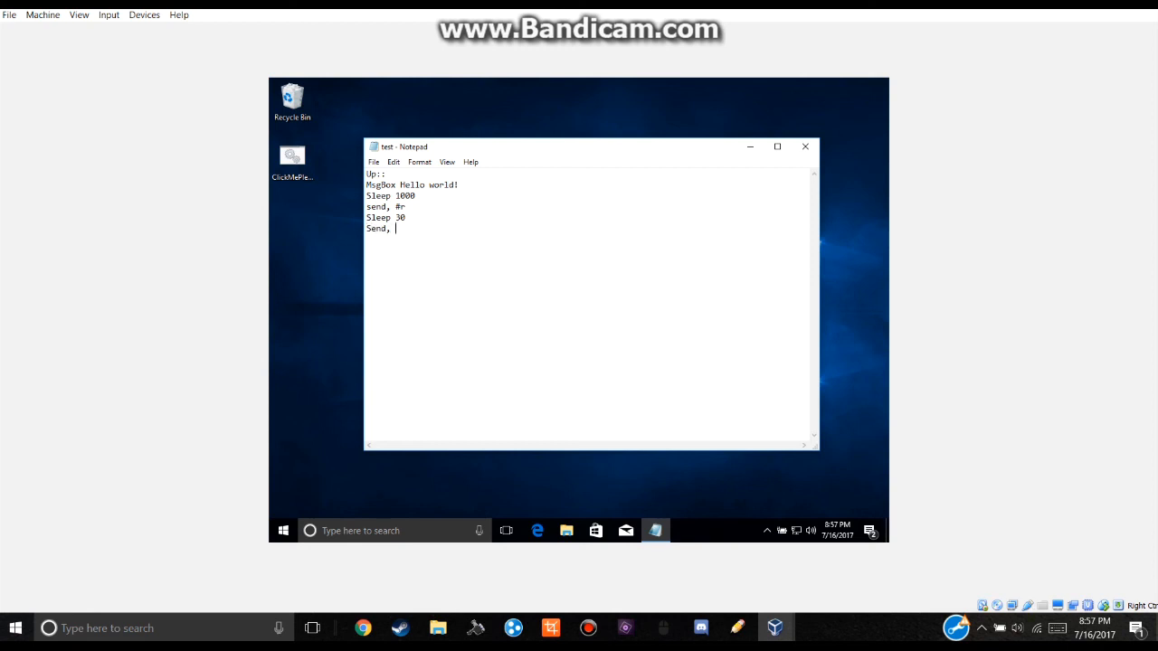
text(notepad.exe)
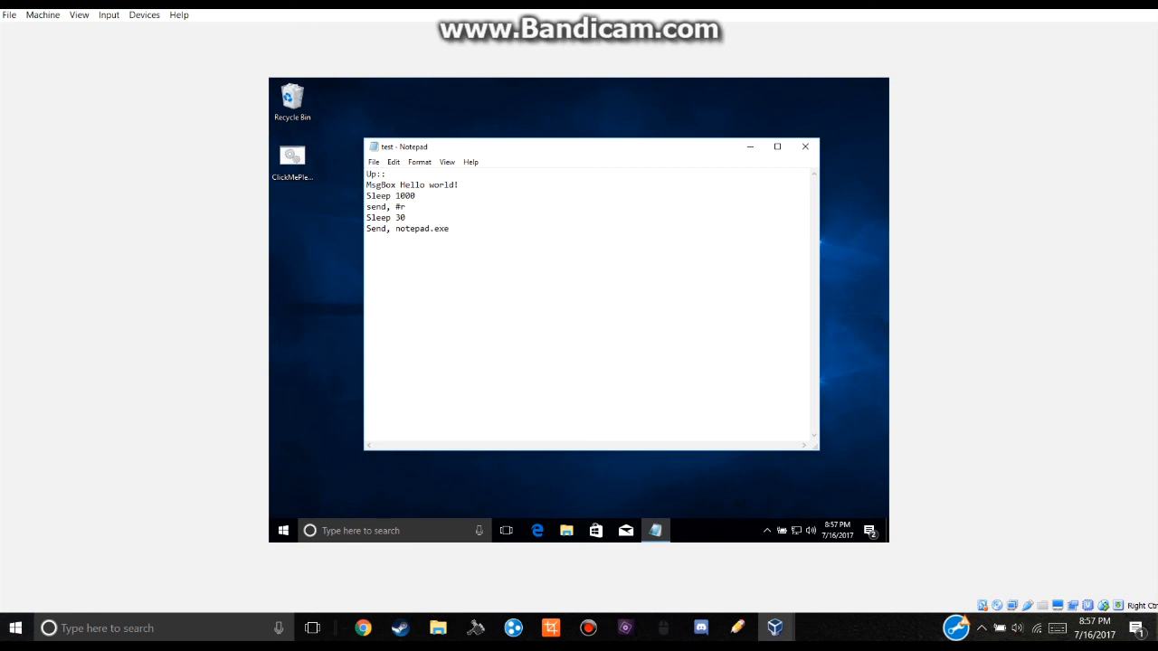
- Add a 'Send, {enter}' line and begin another Sleep line
text(Sen)
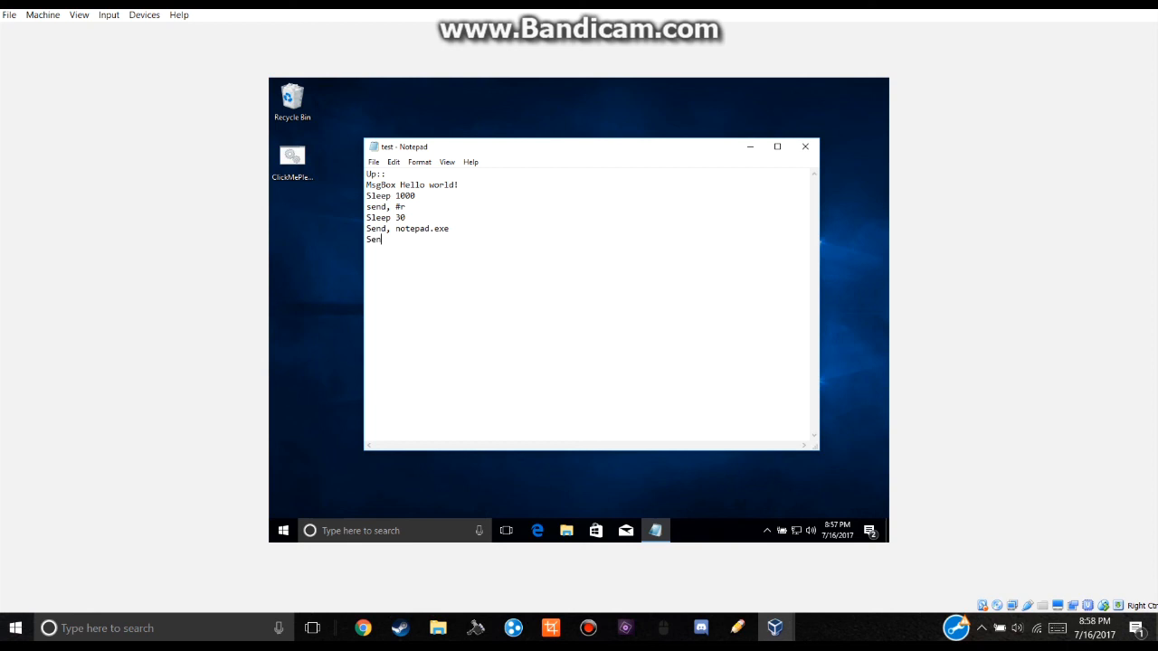
text(d, {)
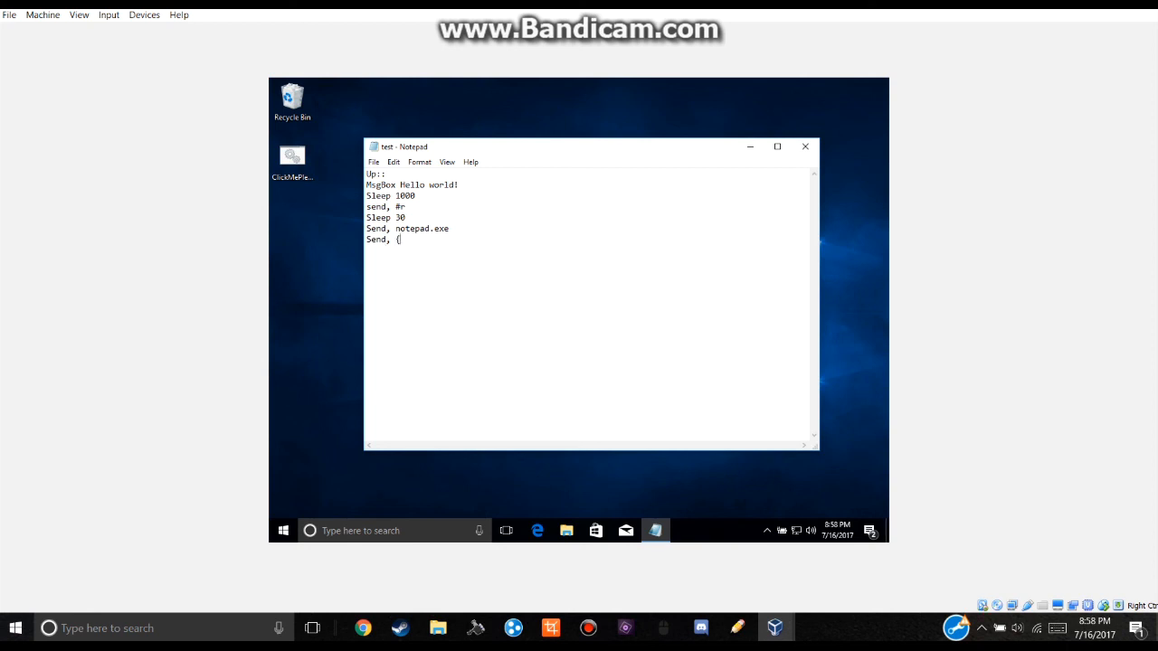
text(enter)
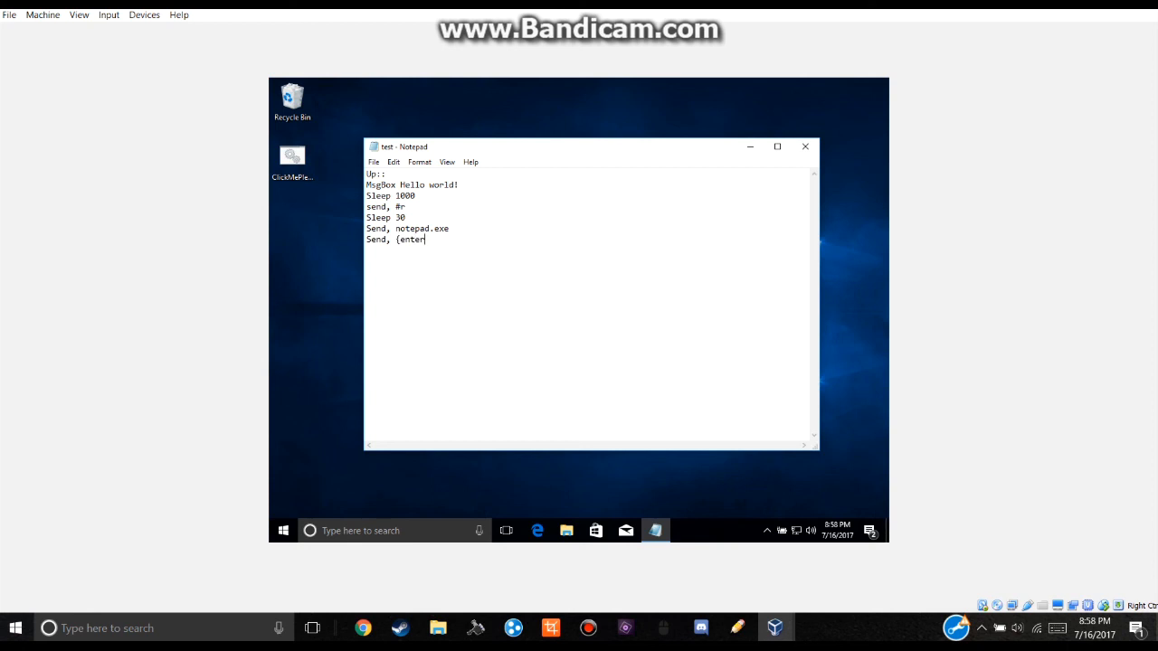
text(})
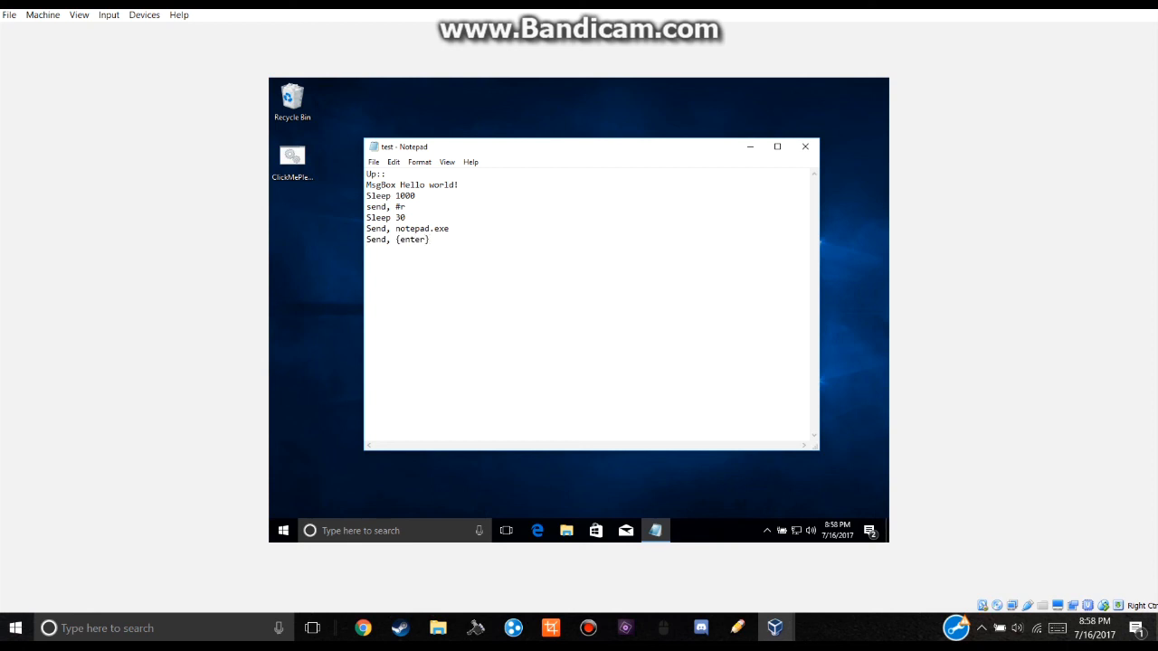
key(enter)
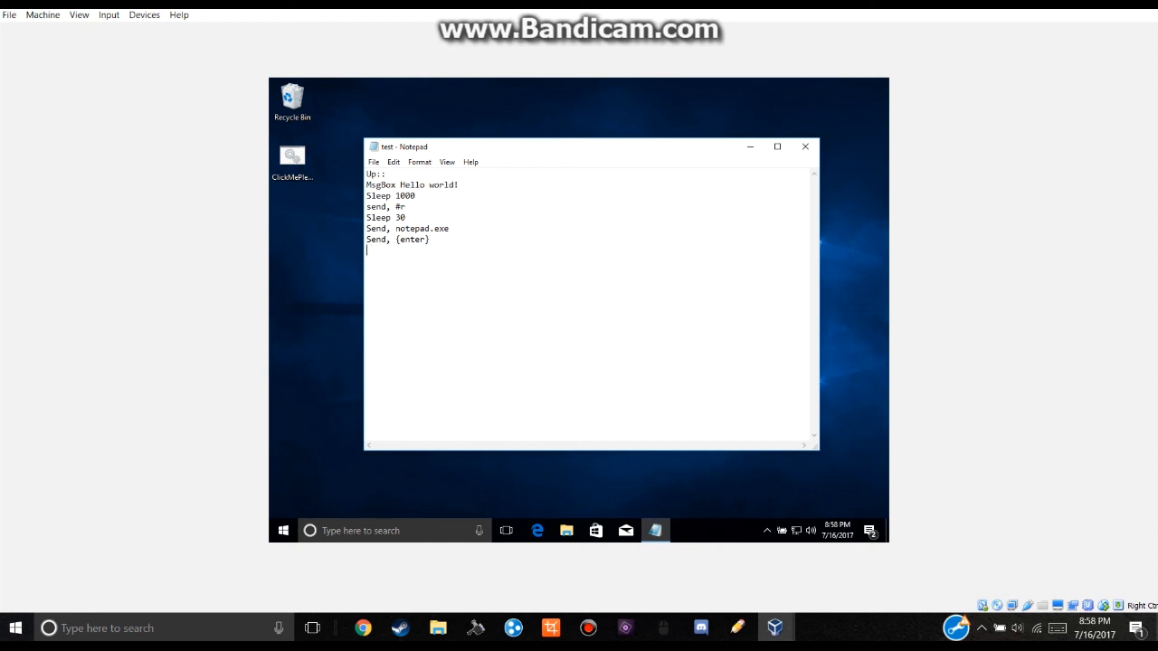
text(Sleep)
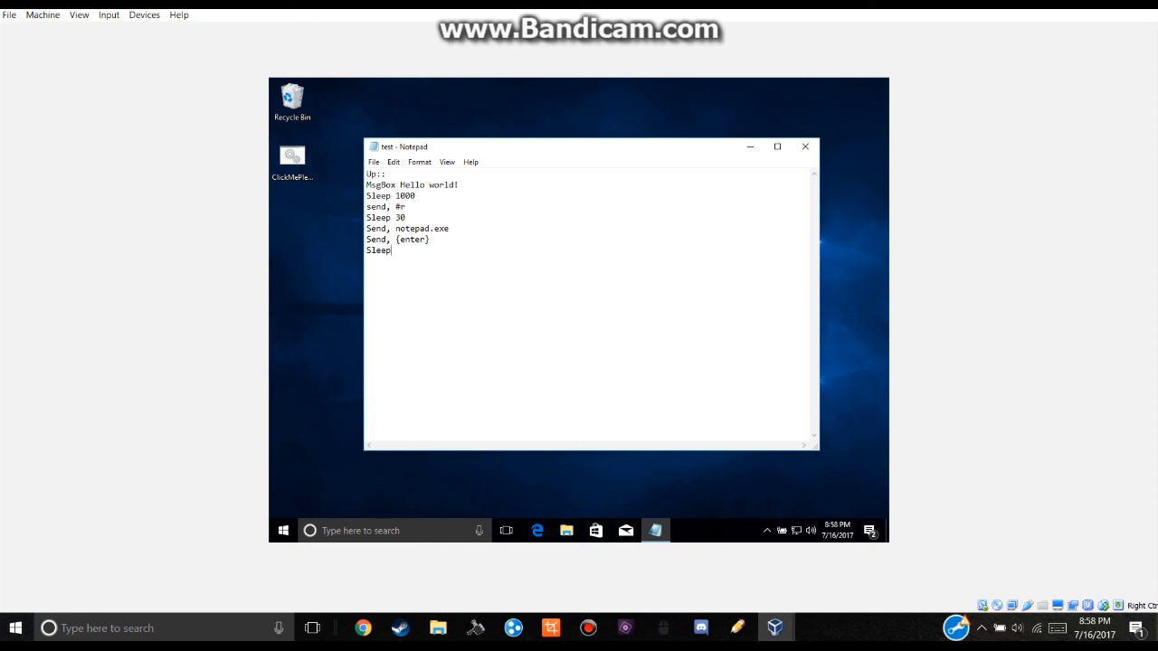
- End the script with 'Sleep 30' and 'Send, Hello World{!}'
text(30)
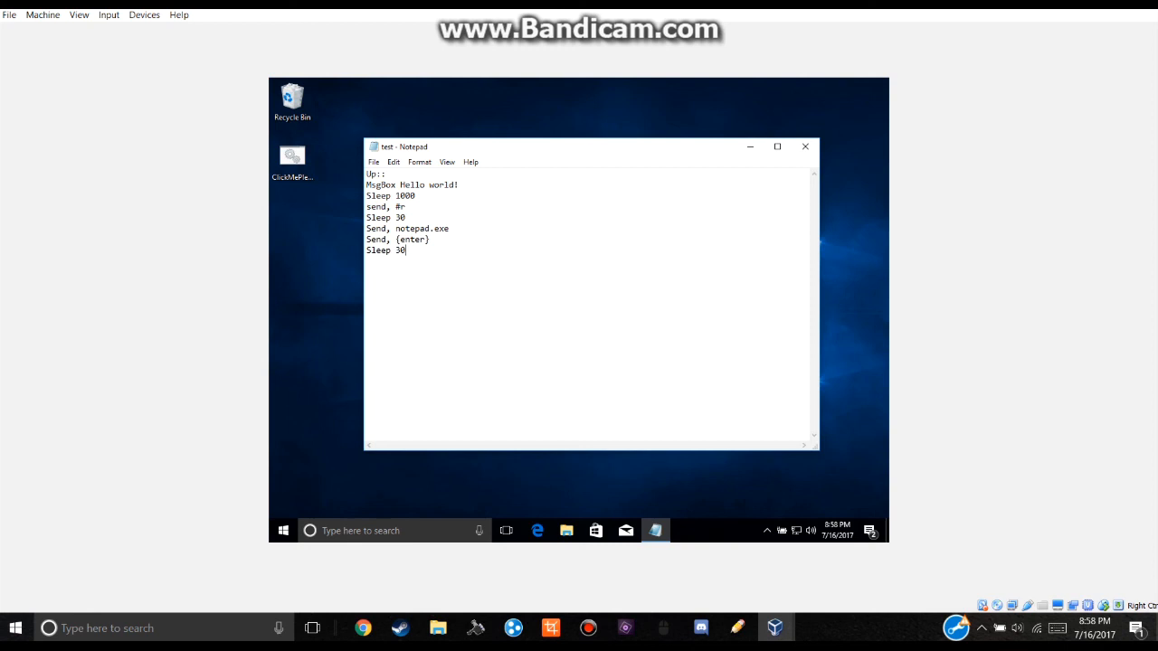
text(S)
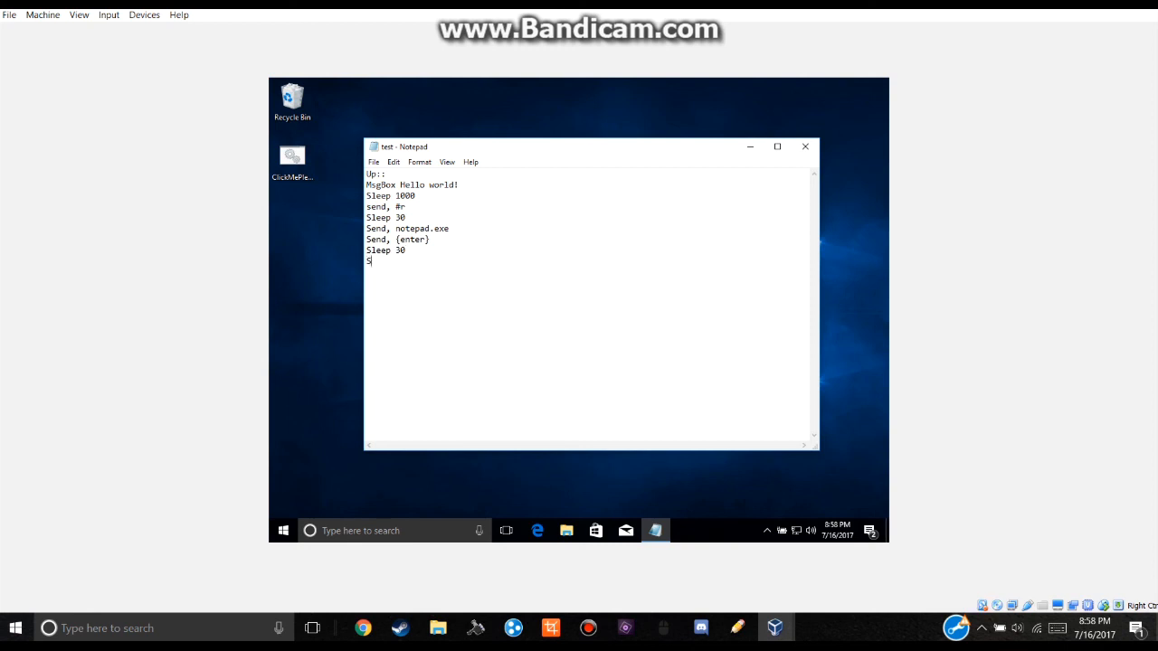
text(Send,)
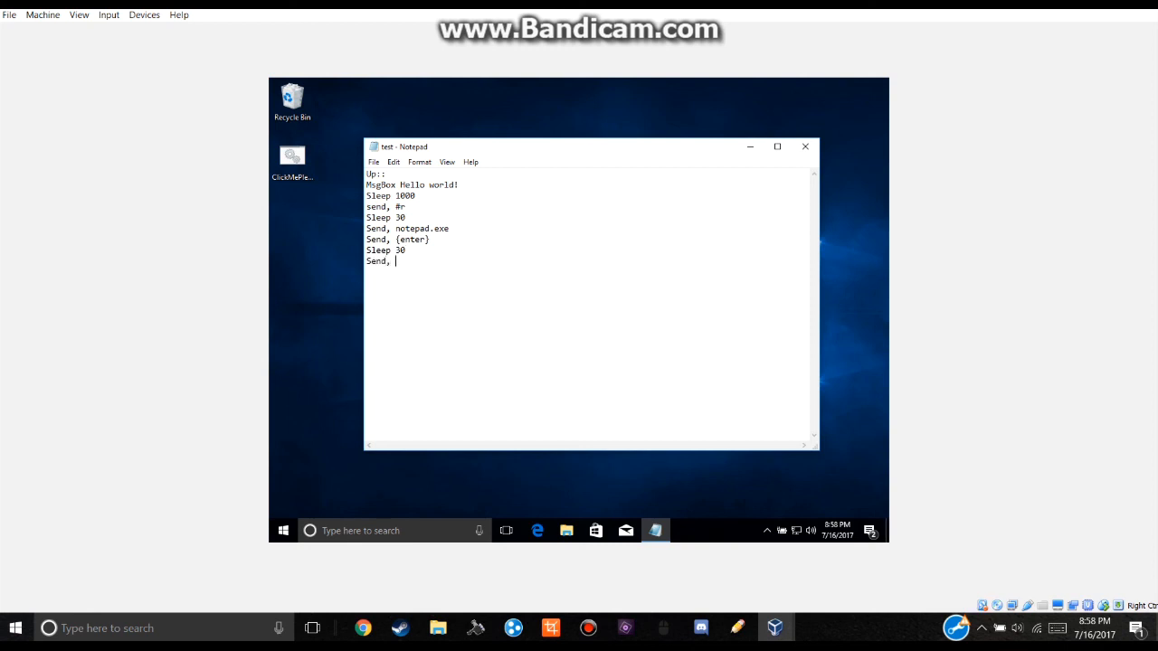
text(H)
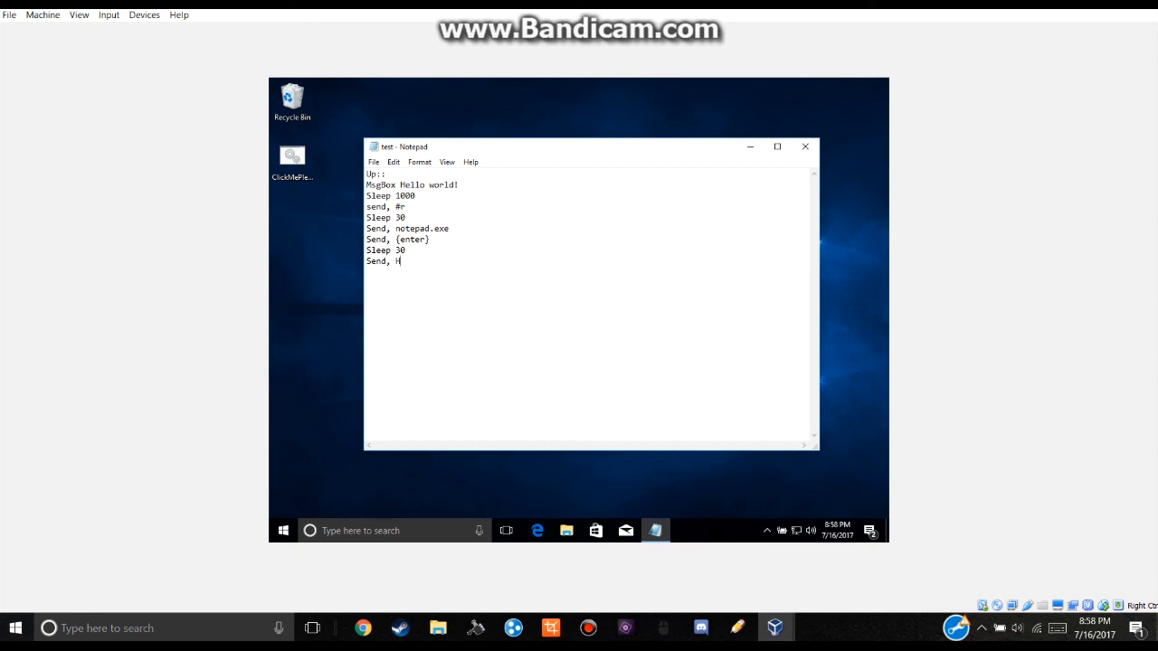
key(BackSpace)
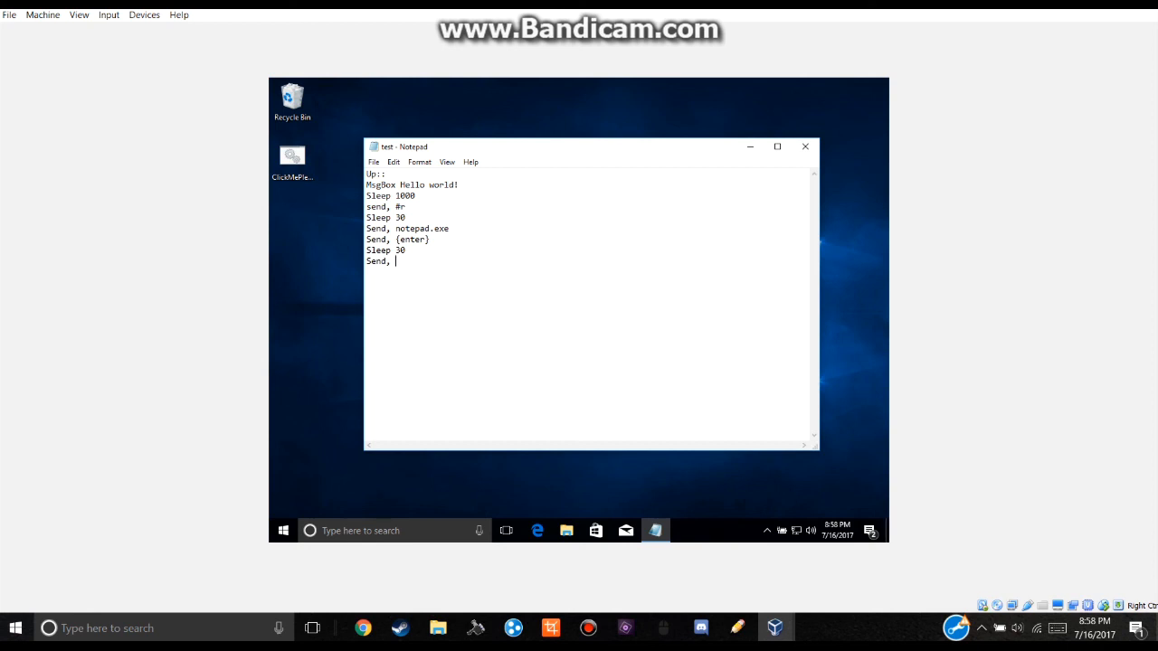
text(Hello)
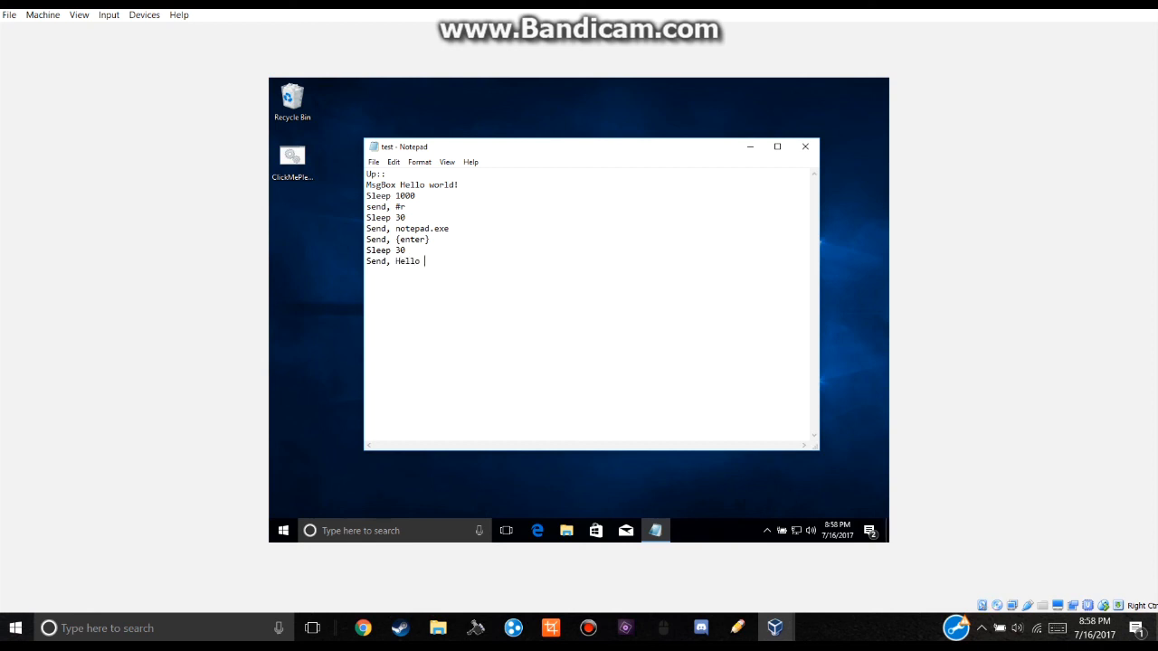
text(World)
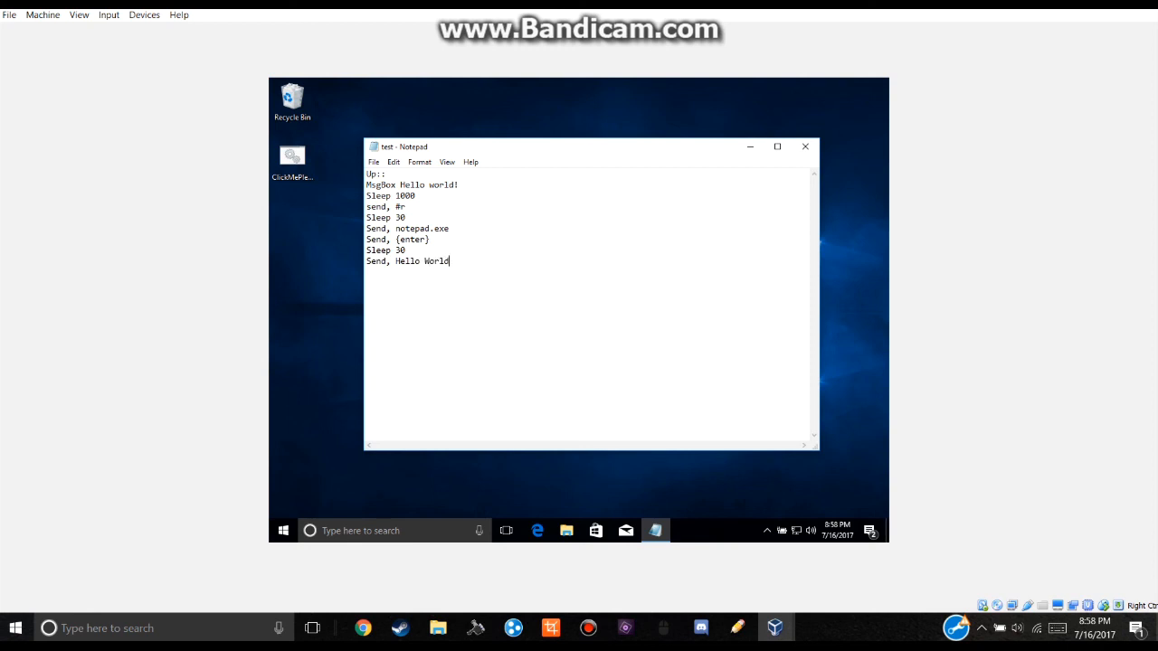
text(!)
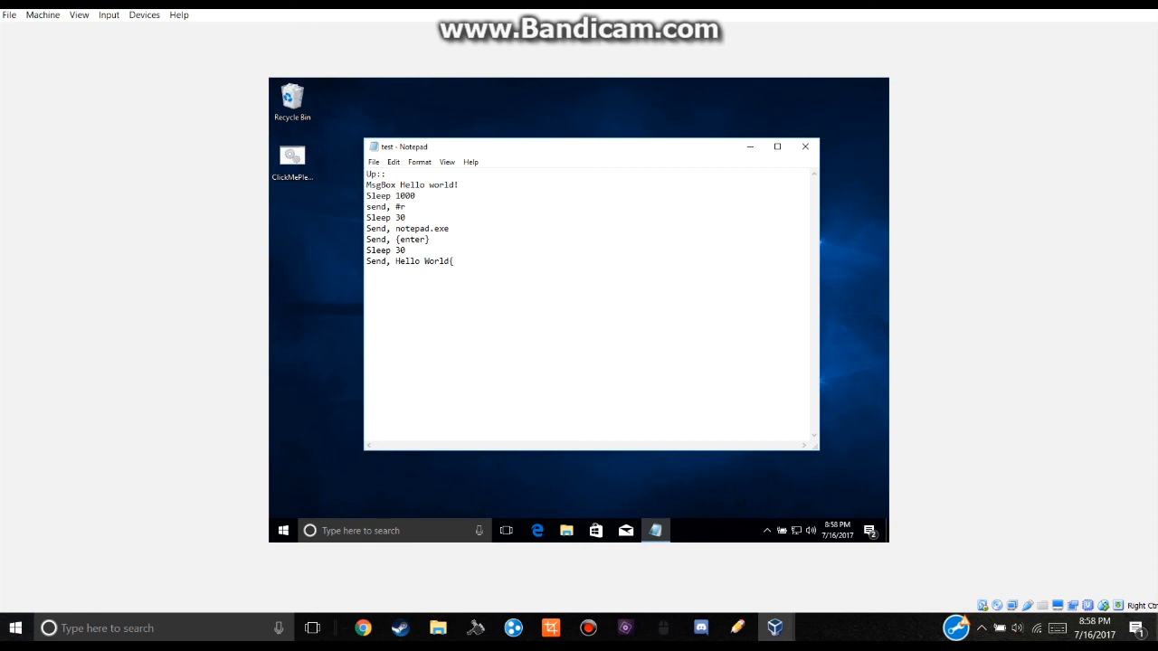
text(!})
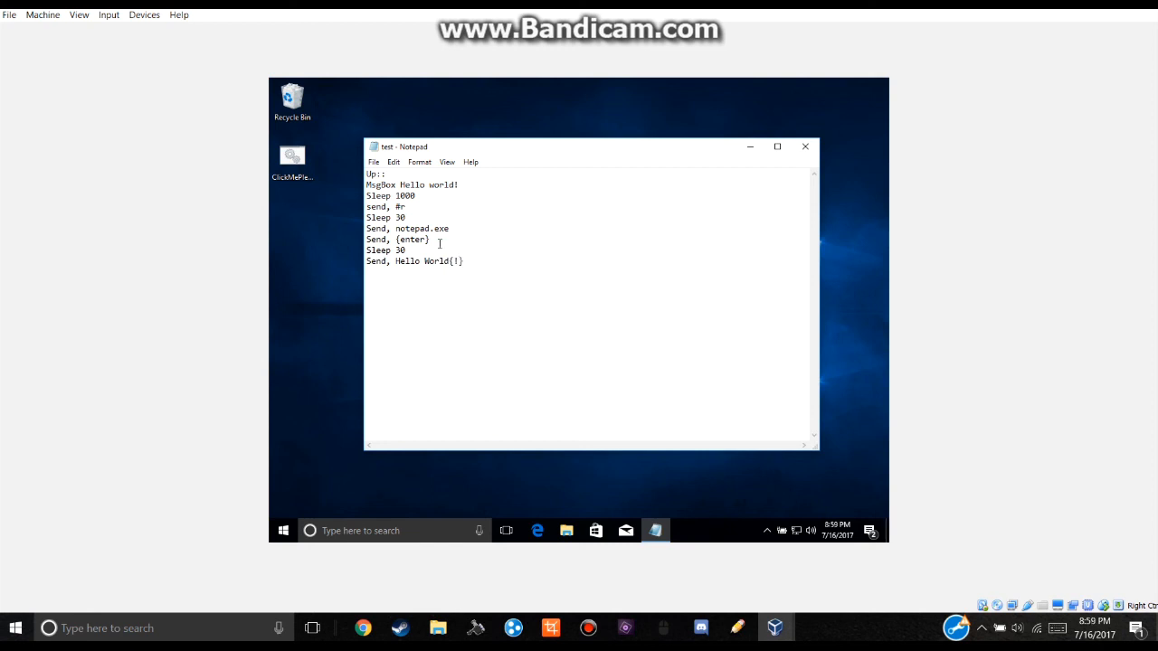
click(372, 163)
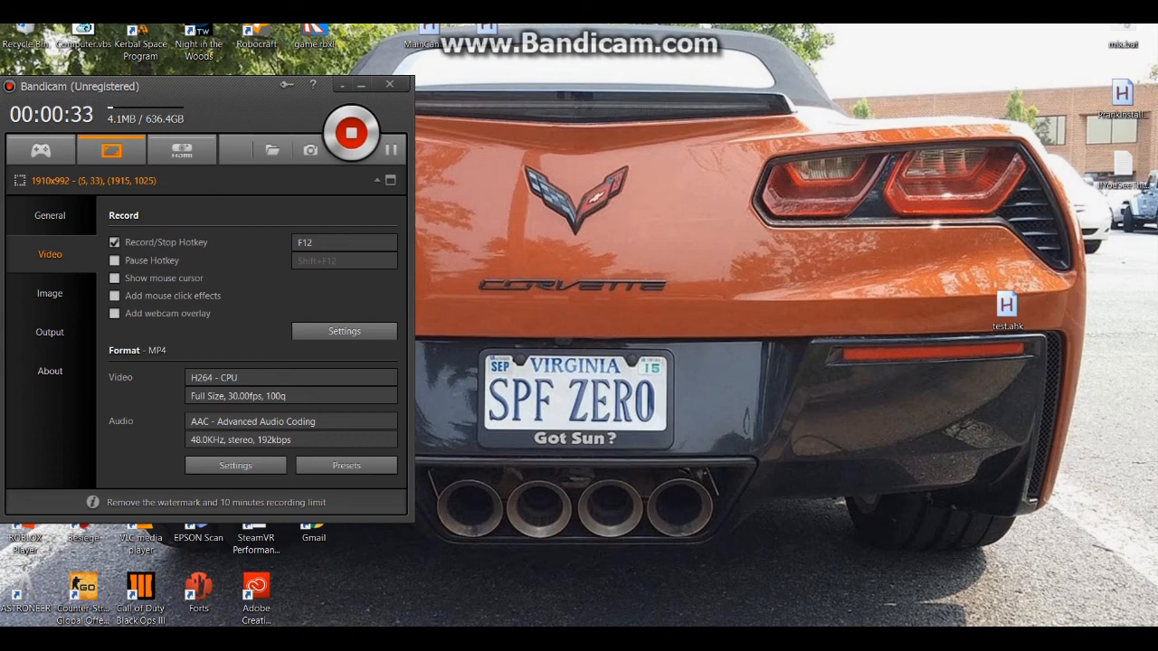
mouse_move(351, 133)
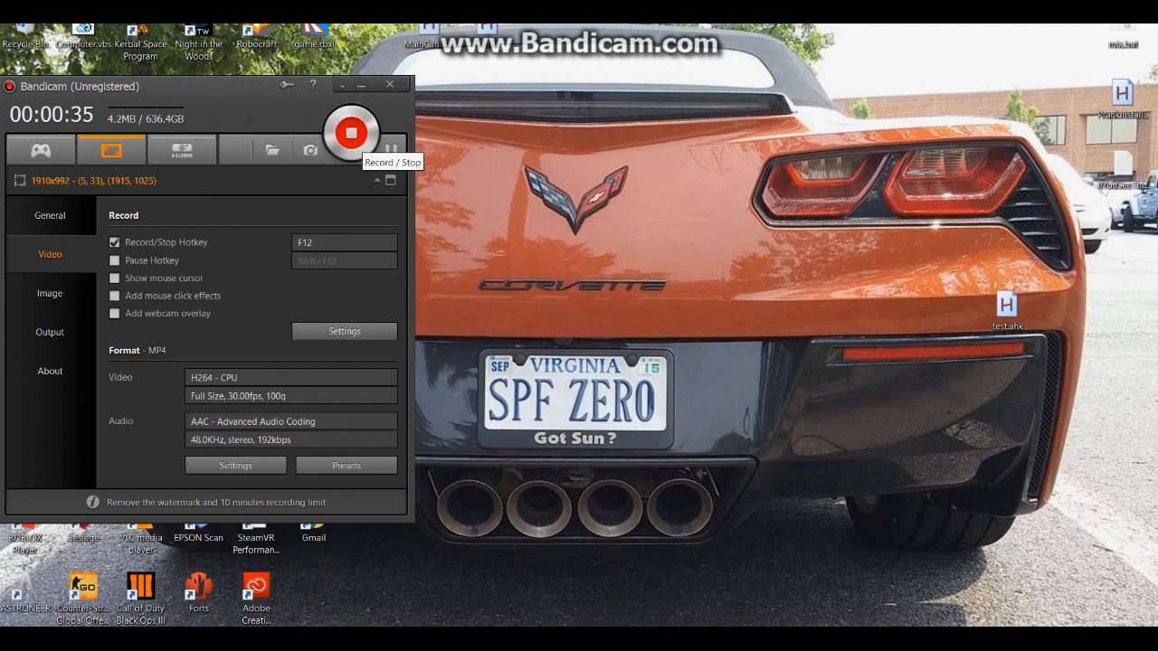